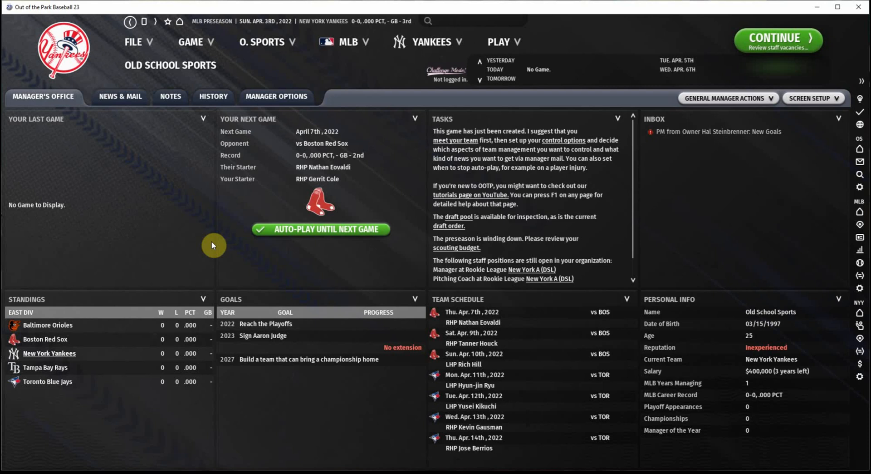
pyautogui.moveTo(265, 220)
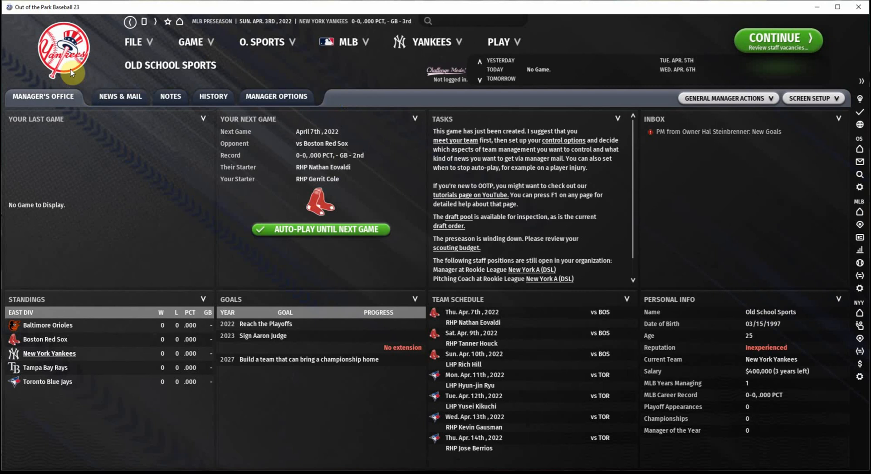
pyautogui.moveTo(71, 69)
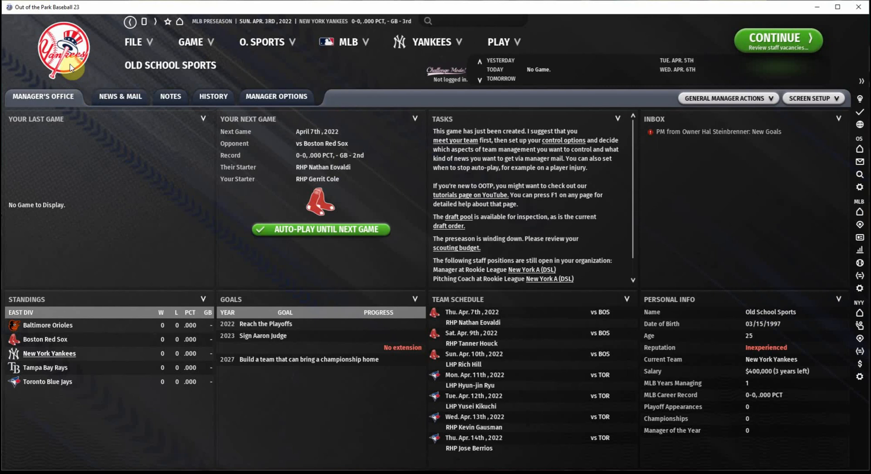
pyautogui.moveTo(81, 73)
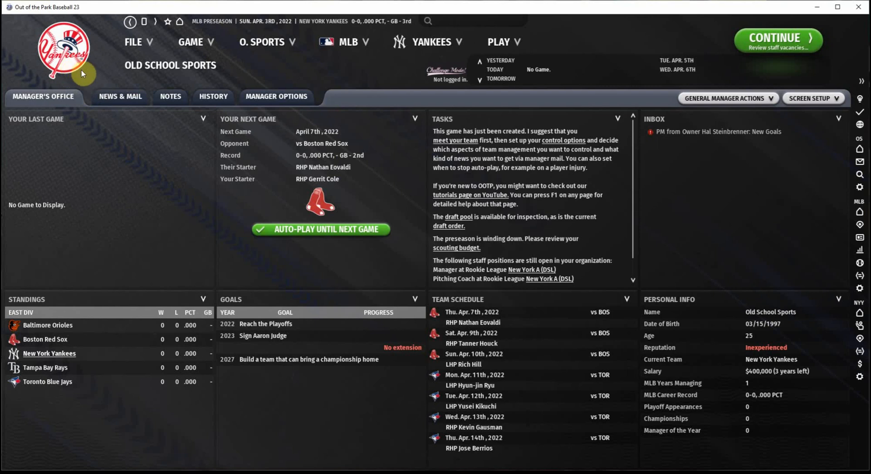
pyautogui.moveTo(79, 79)
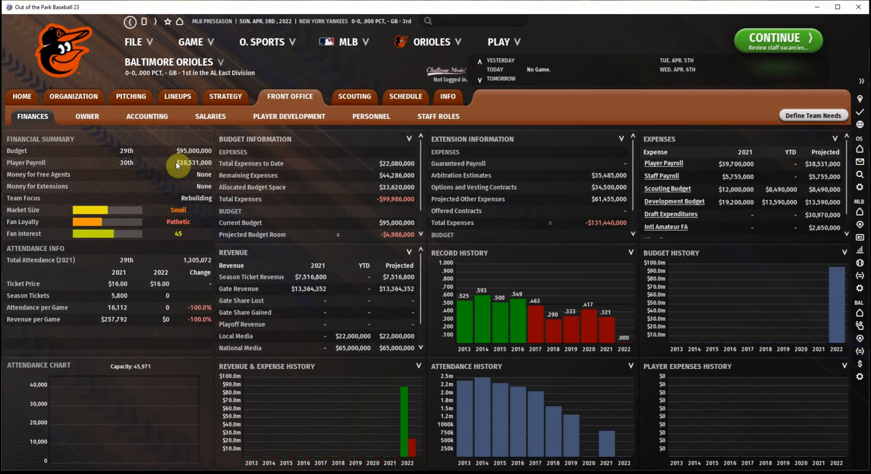
pyautogui.moveTo(132, 218)
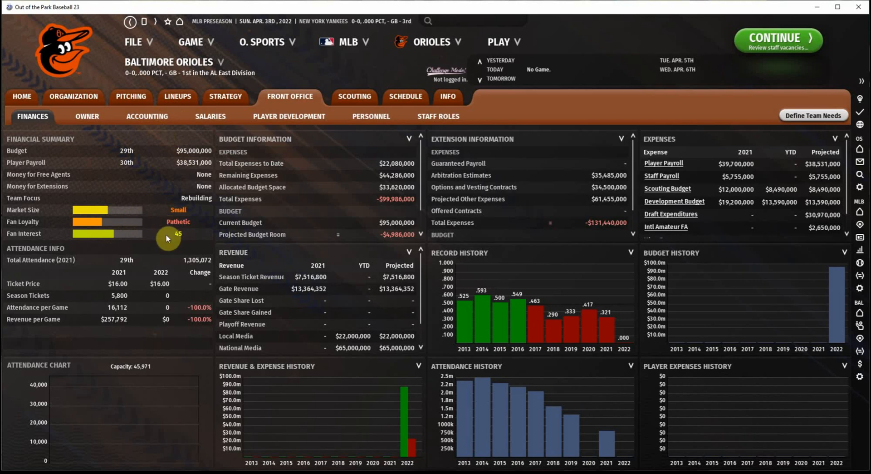
# View the Orioles owner's profile and expectations, then return to the Orioles finances overview
pyautogui.click(87, 116)
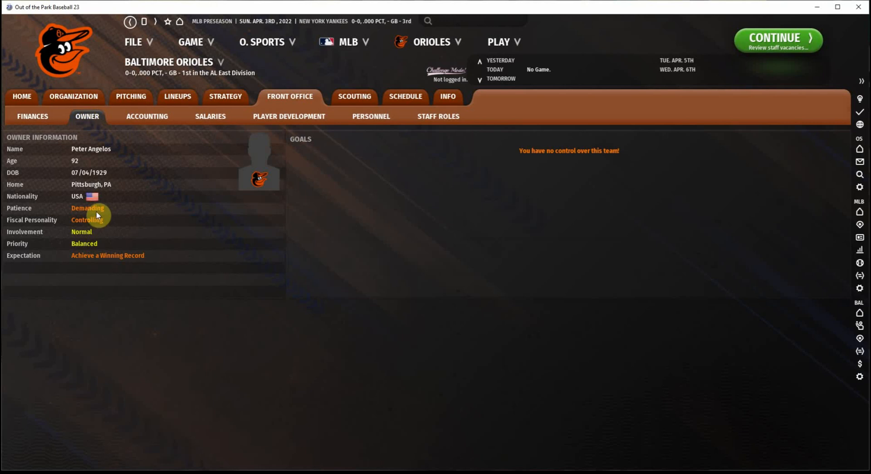
pyautogui.click(32, 116)
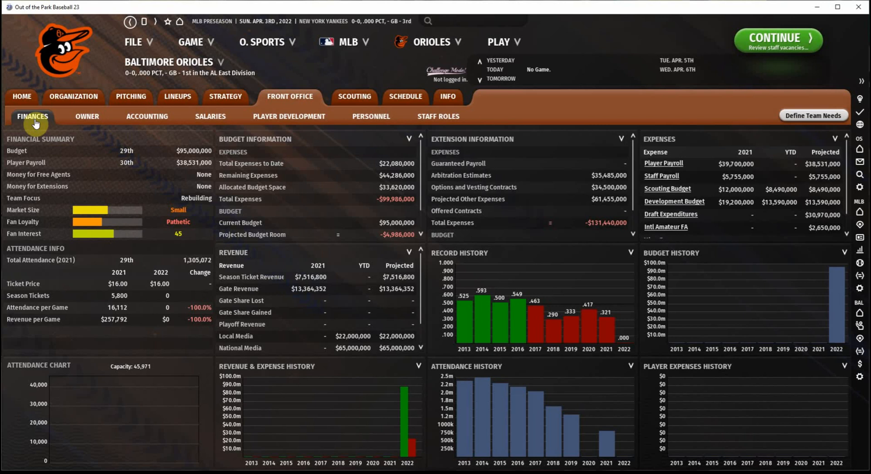
pyautogui.moveTo(121, 138)
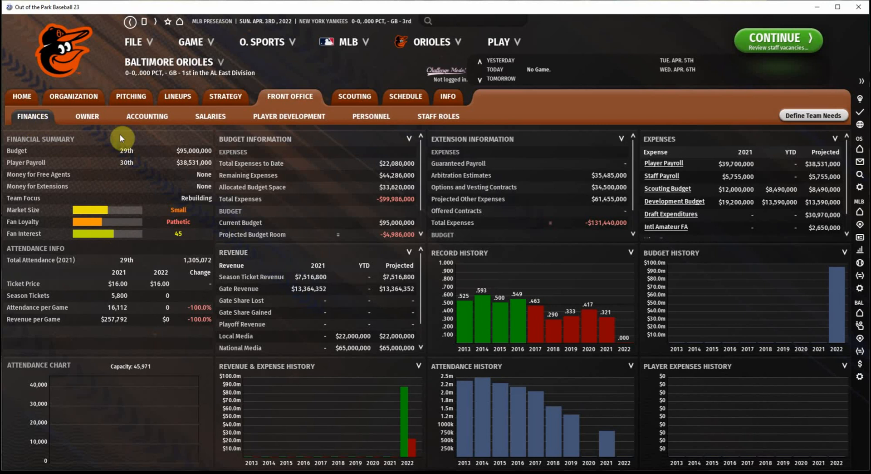
# Check the Orioles' prospects and minor league system, then go back to their finances
pyautogui.click(288, 117)
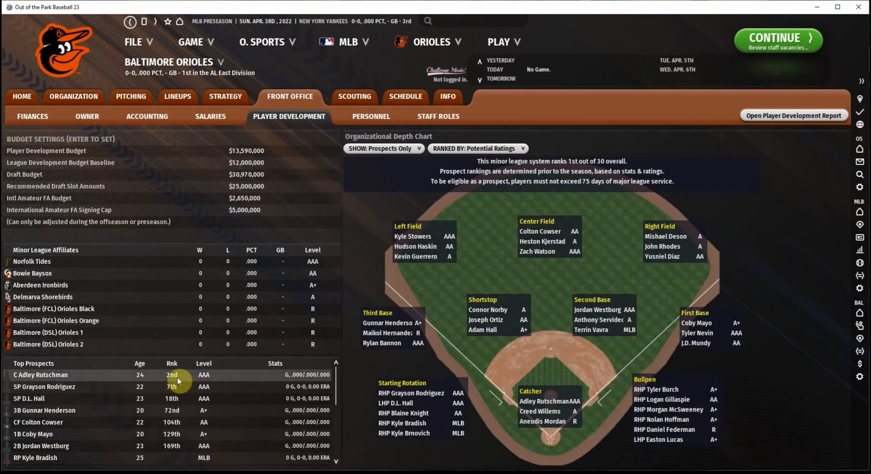
pyautogui.moveTo(179, 384)
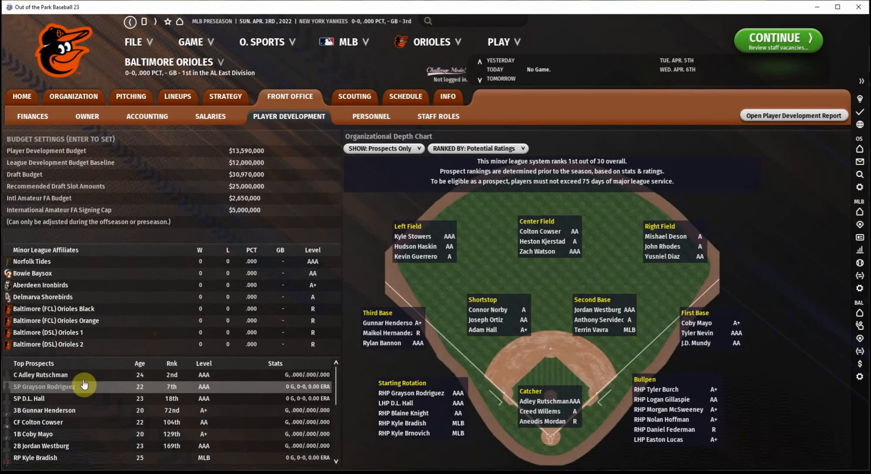
pyautogui.moveTo(316, 232)
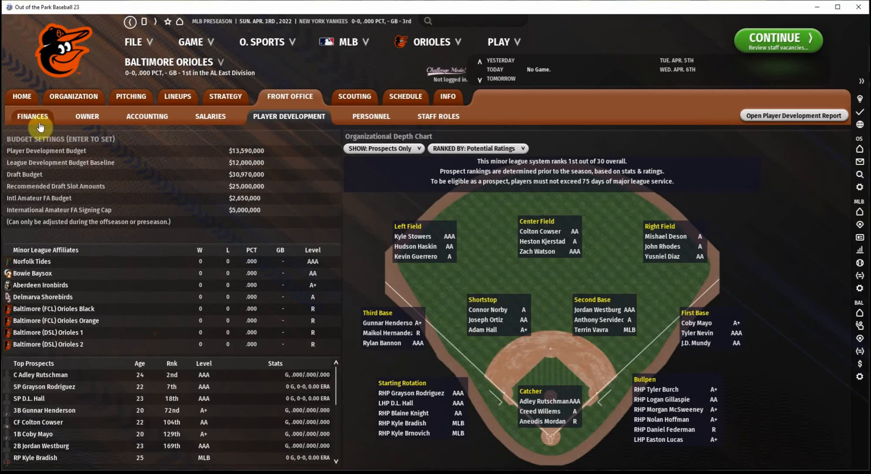
pyautogui.click(32, 117)
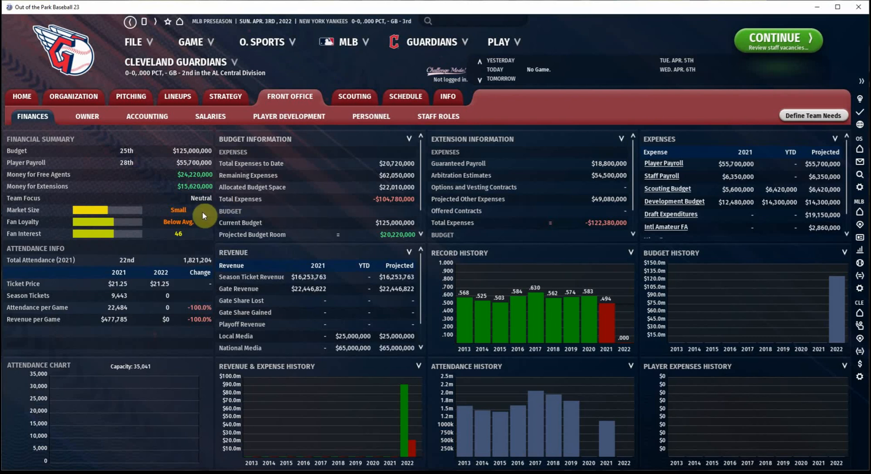
pyautogui.moveTo(193, 240)
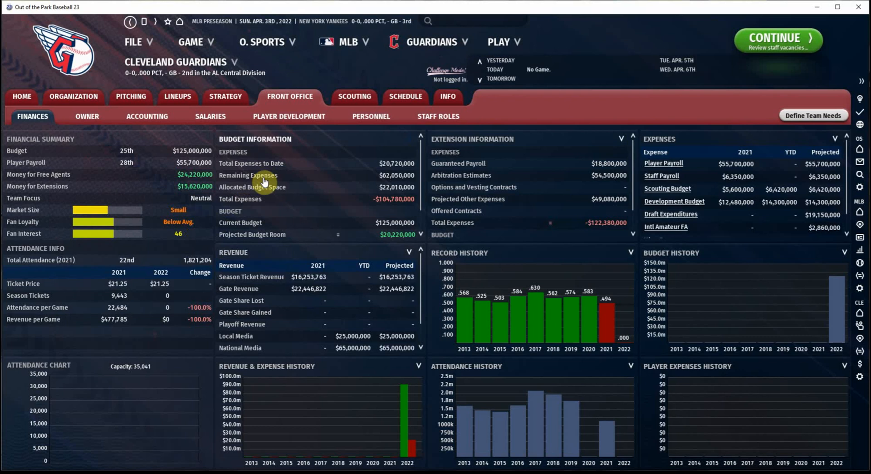
# Open the Guardians' Player Development page with prospects and player development budget
pyautogui.click(289, 116)
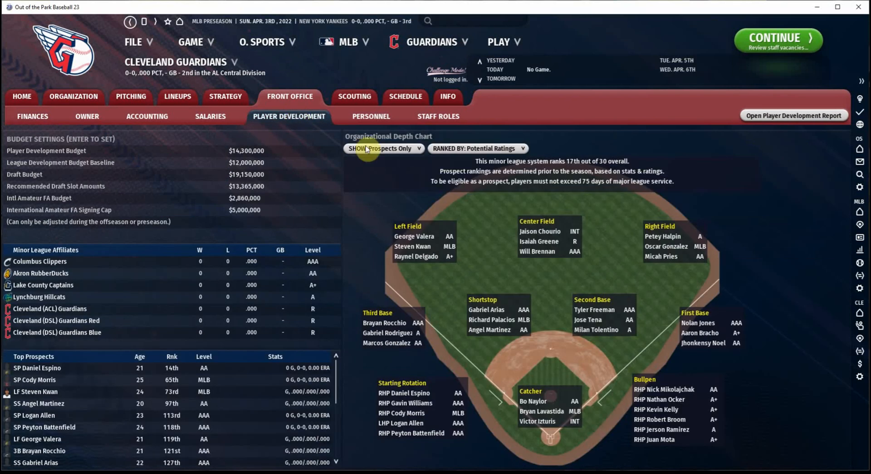
pyautogui.moveTo(579, 181)
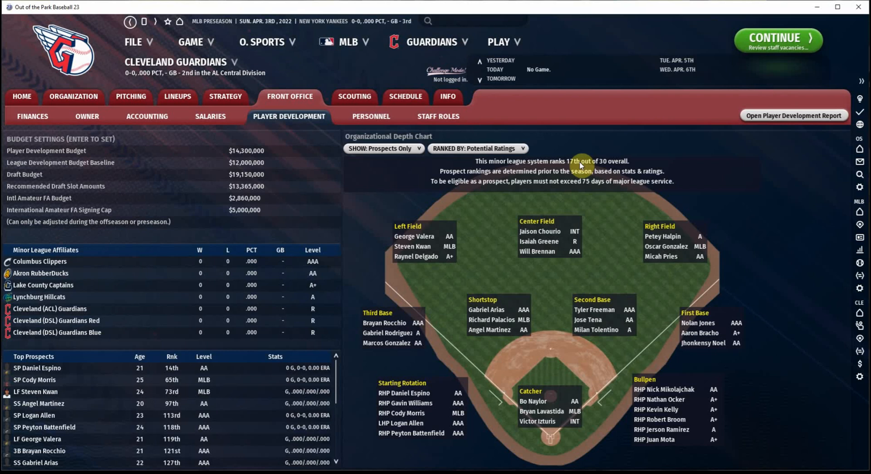
pyautogui.moveTo(564, 166)
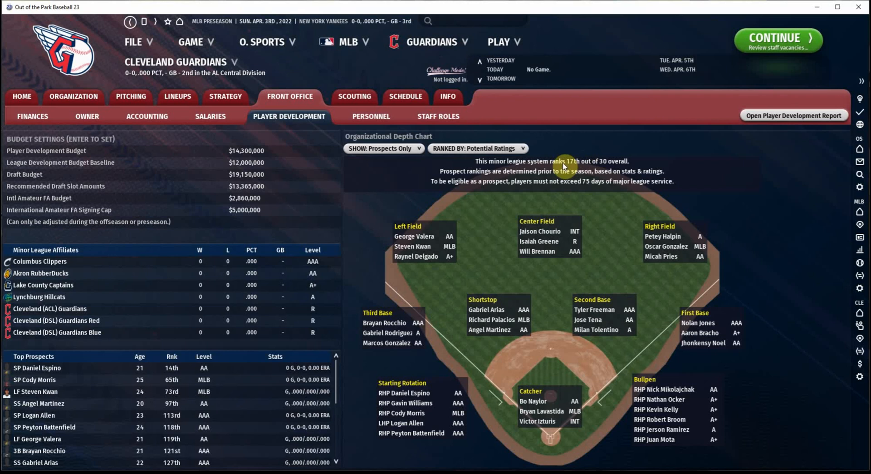
# Bring up the Guardians' home page with standings, roster, schedule and injuries
pyautogui.click(22, 96)
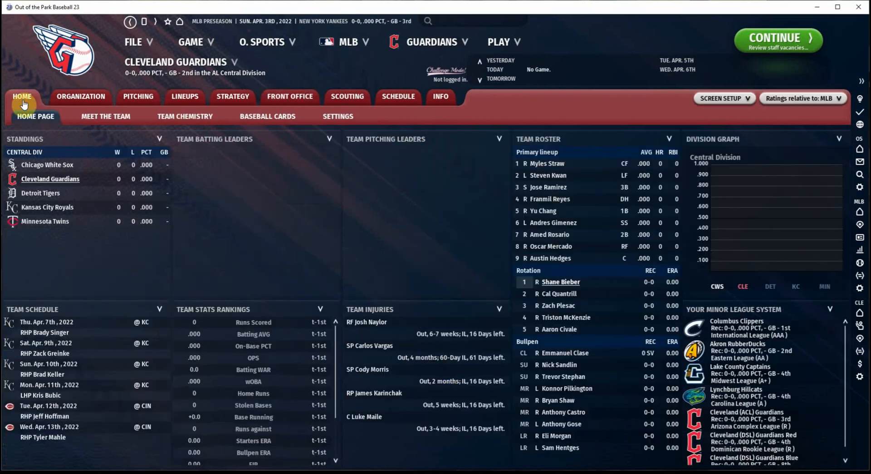
pyautogui.moveTo(67, 111)
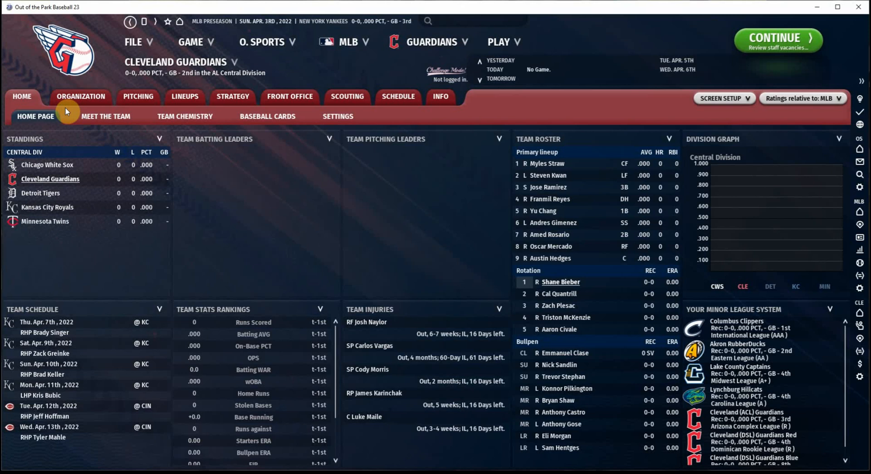
pyautogui.moveTo(81, 102)
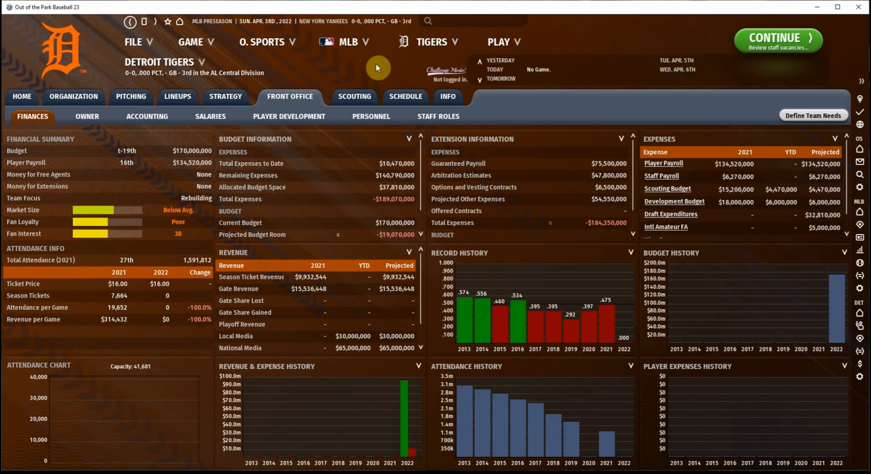
pyautogui.moveTo(192, 168)
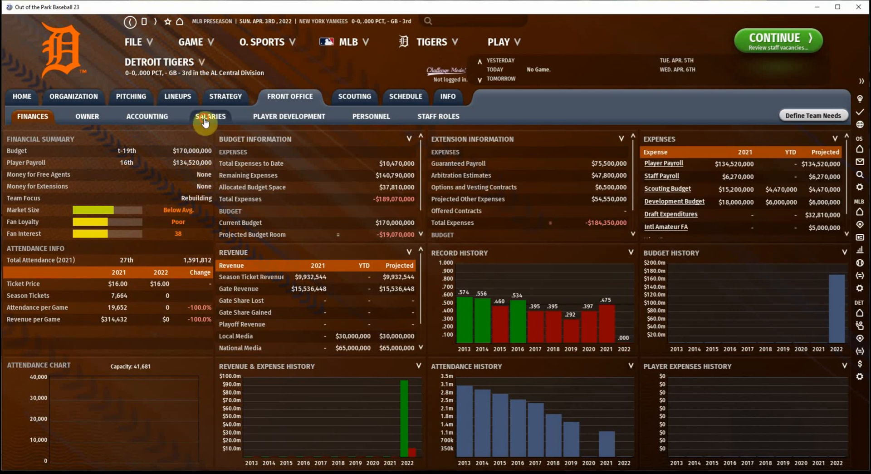
# Check the Tigers' multi-year salary commitments, then return to their finances overview
pyautogui.click(210, 117)
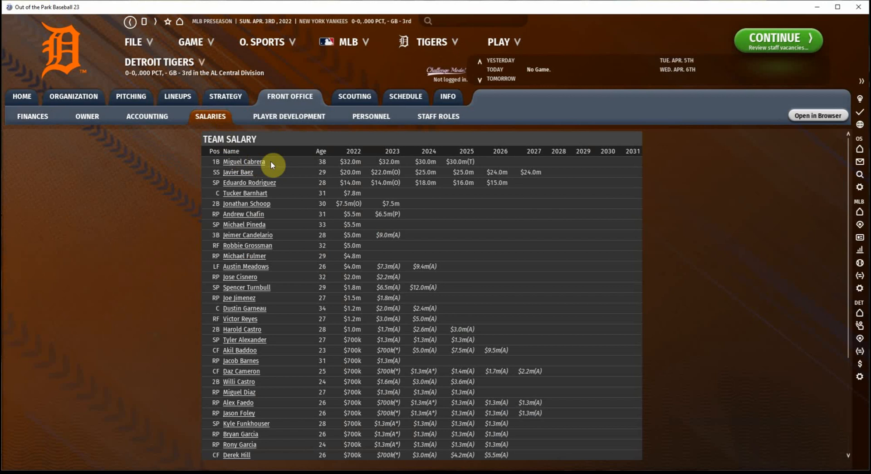
pyautogui.moveTo(487, 166)
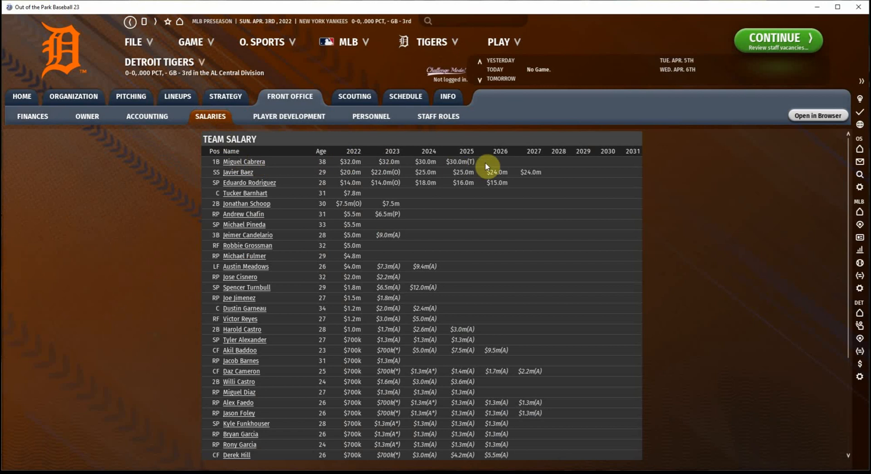
pyautogui.moveTo(470, 166)
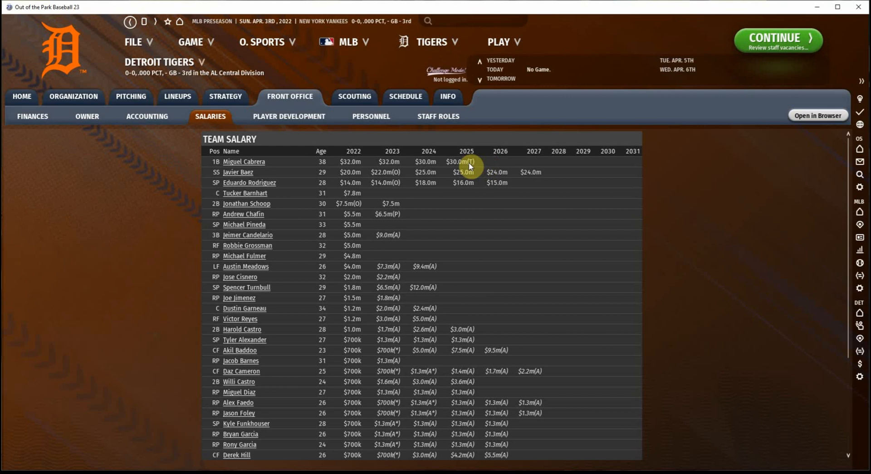
pyautogui.moveTo(32, 116)
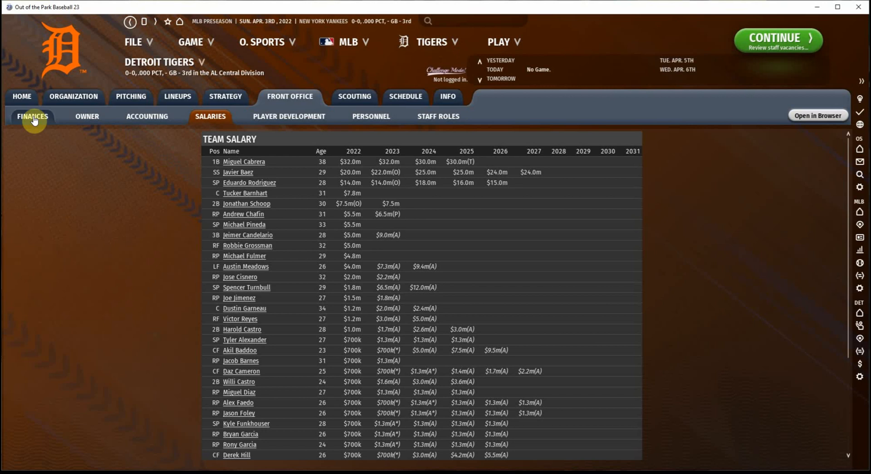
pyautogui.click(32, 116)
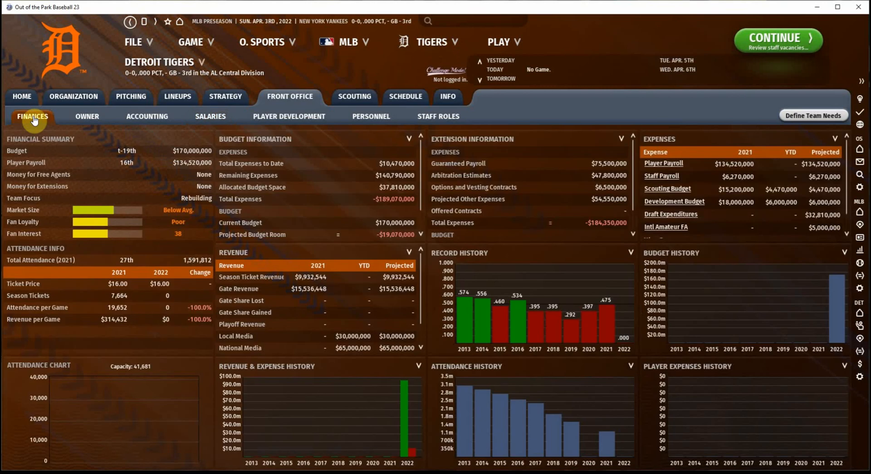
pyautogui.moveTo(295, 157)
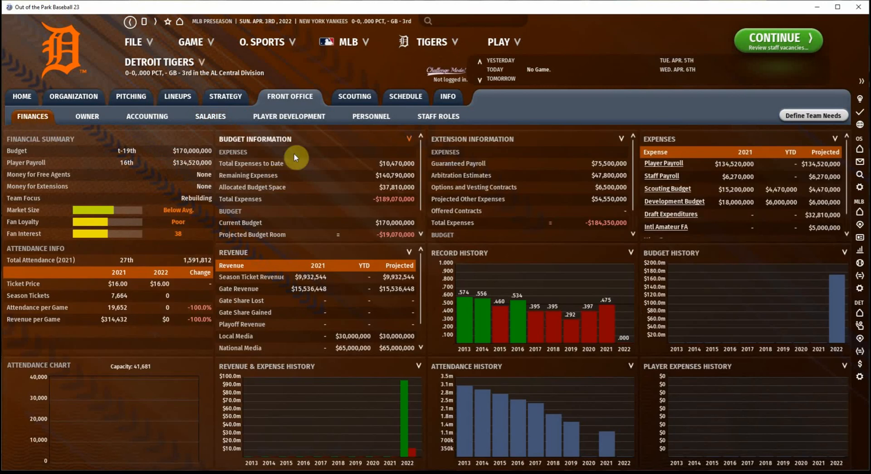
# Open the Tigers' Player Development page to see their prospects
pyautogui.click(288, 116)
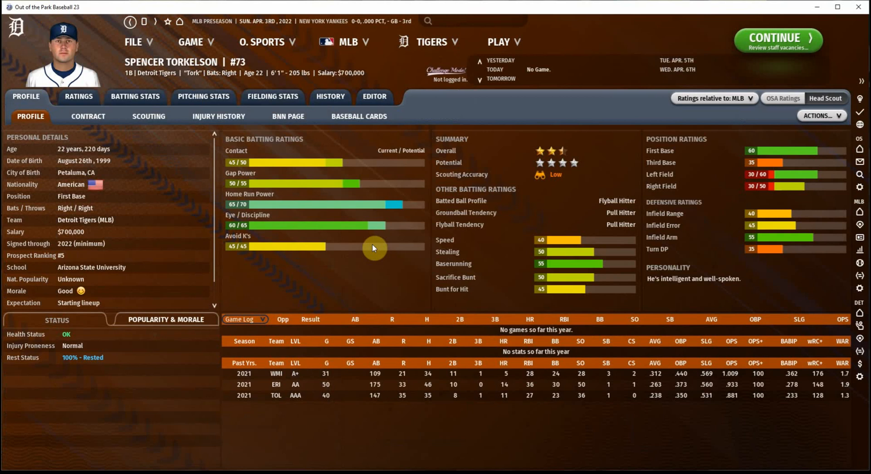
pyautogui.moveTo(132, 29)
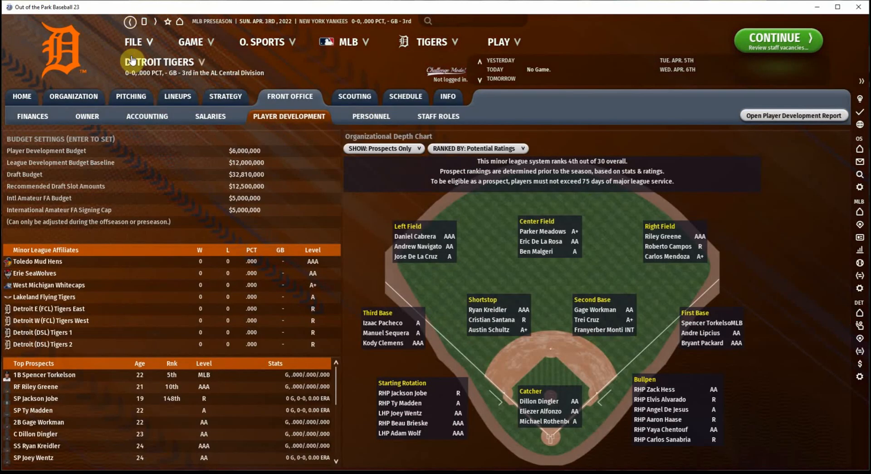
pyautogui.click(32, 116)
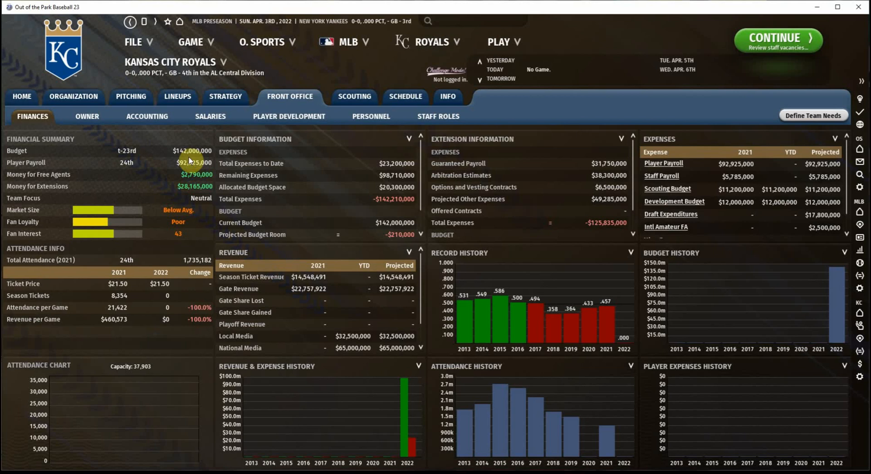
pyautogui.moveTo(146, 168)
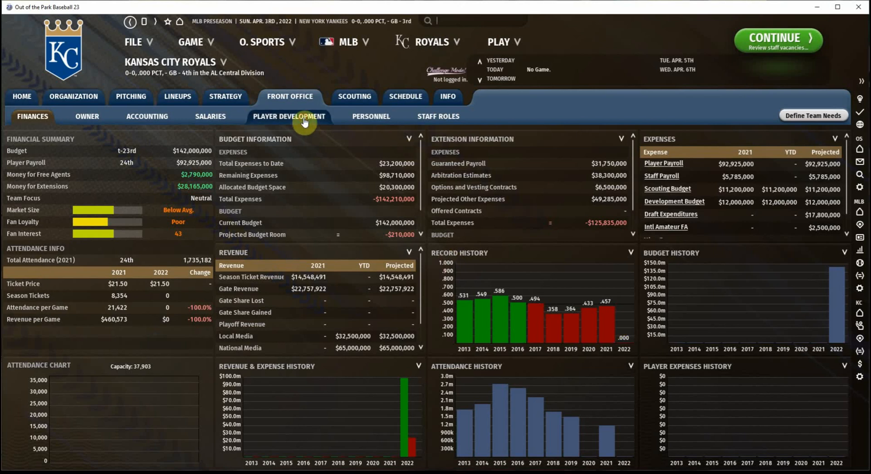
# View the Royals' prospect depth chart, then go back to their finances overview
pyautogui.click(288, 116)
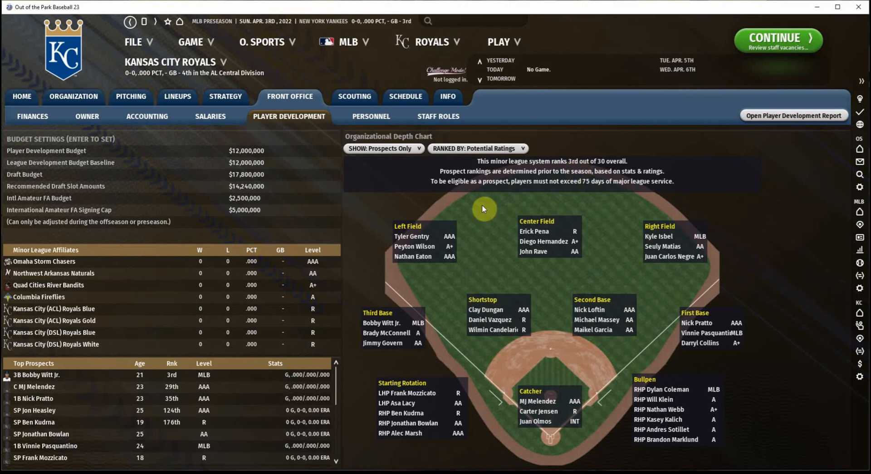
pyautogui.moveTo(33, 374)
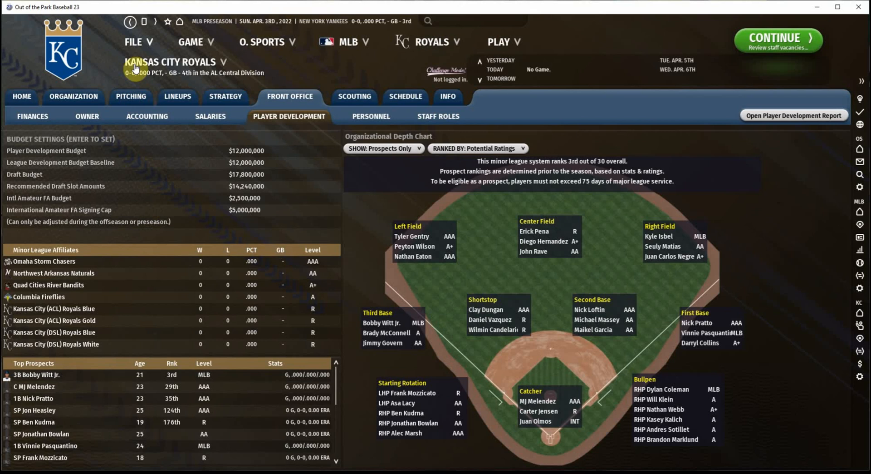
pyautogui.click(32, 116)
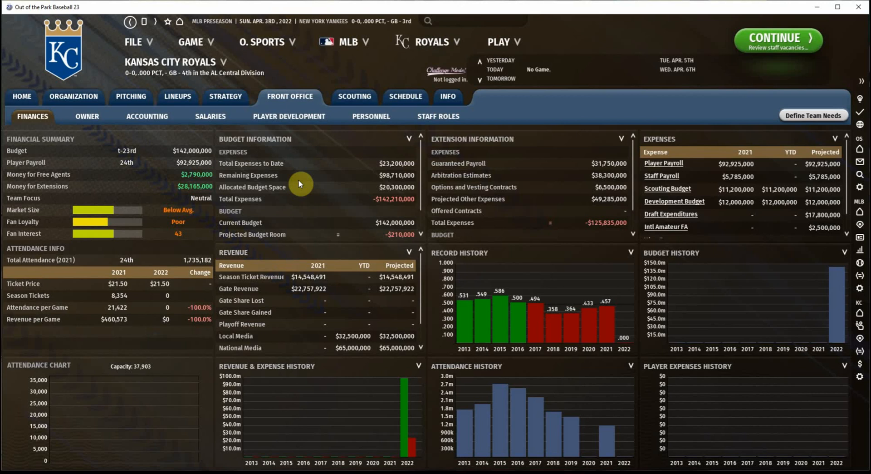
pyautogui.moveTo(341, 112)
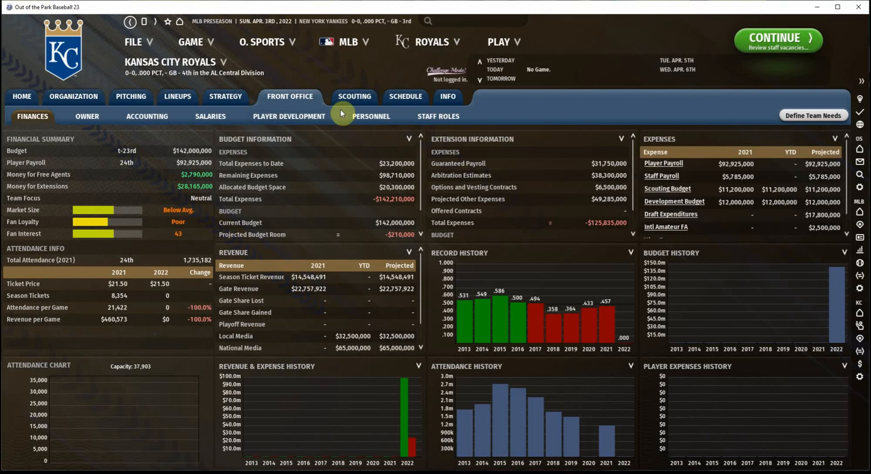
pyautogui.moveTo(379, 68)
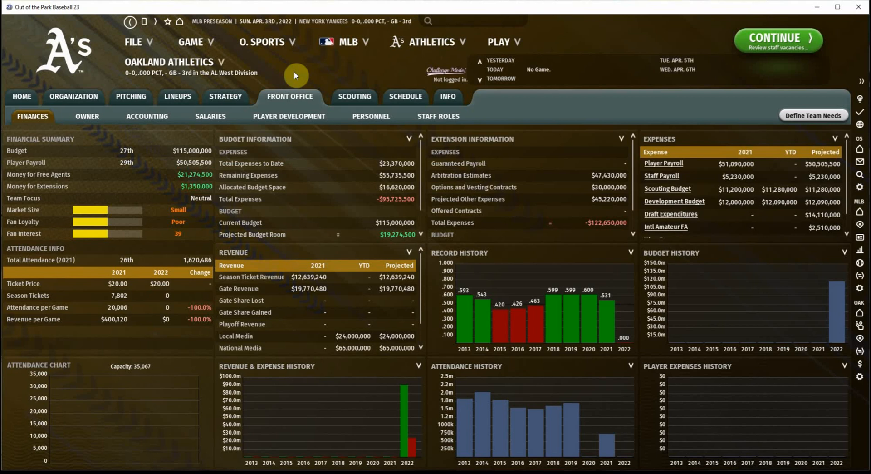
pyautogui.moveTo(169, 168)
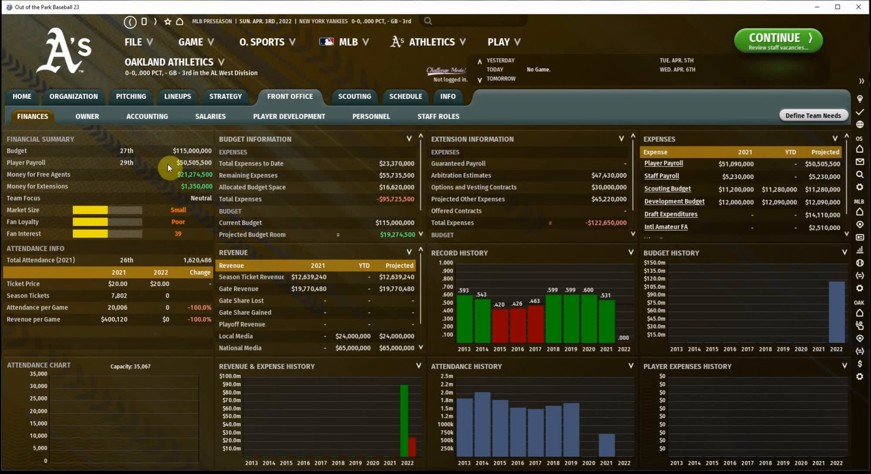
pyautogui.moveTo(119, 221)
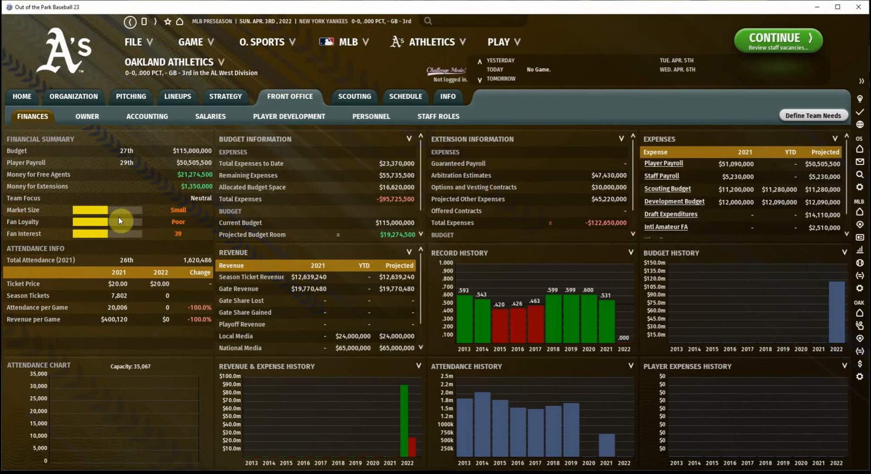
pyautogui.moveTo(111, 227)
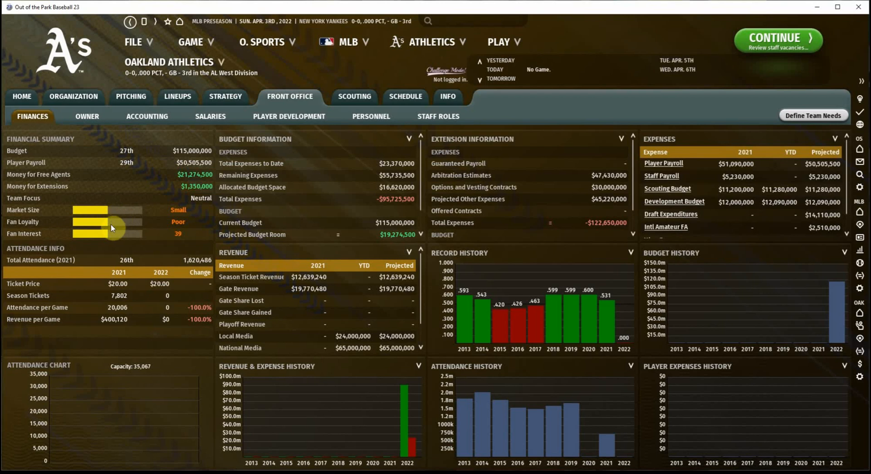
pyautogui.moveTo(113, 238)
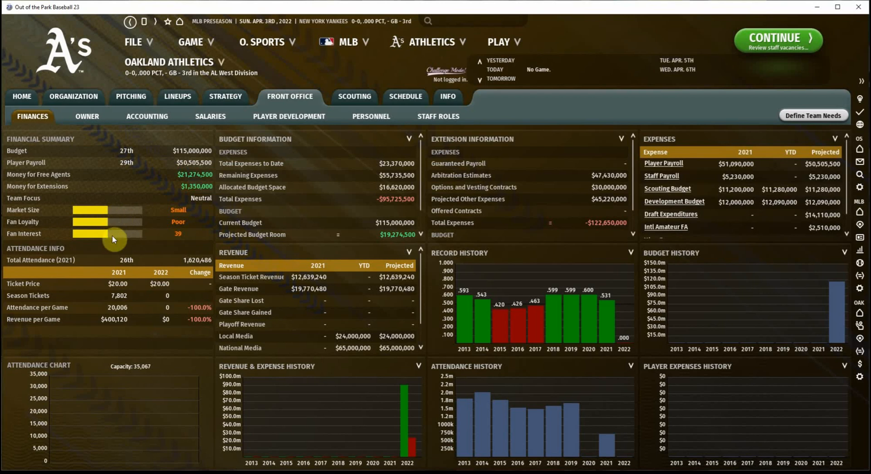
pyautogui.moveTo(221, 232)
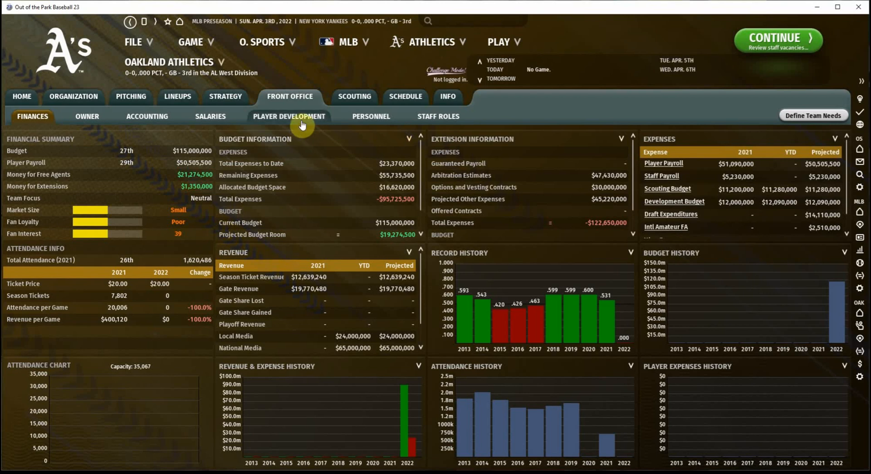
# View the Athletics' prospect depth chart, then return to their finances overview
pyautogui.click(289, 116)
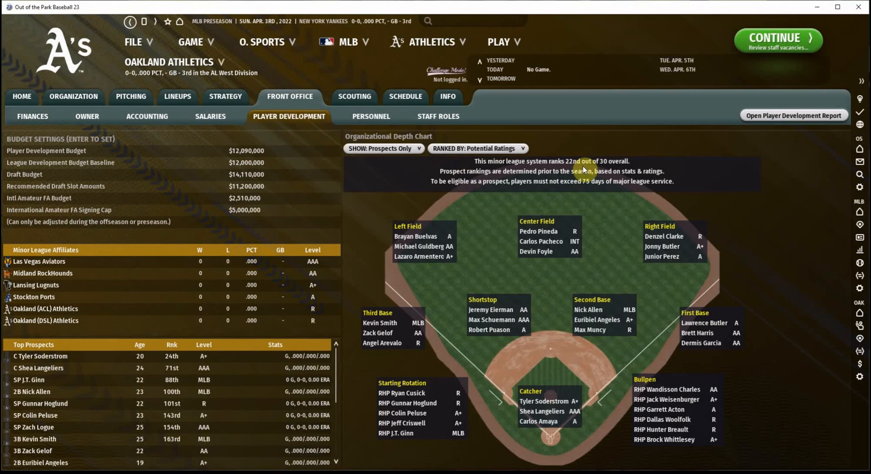
pyautogui.click(32, 116)
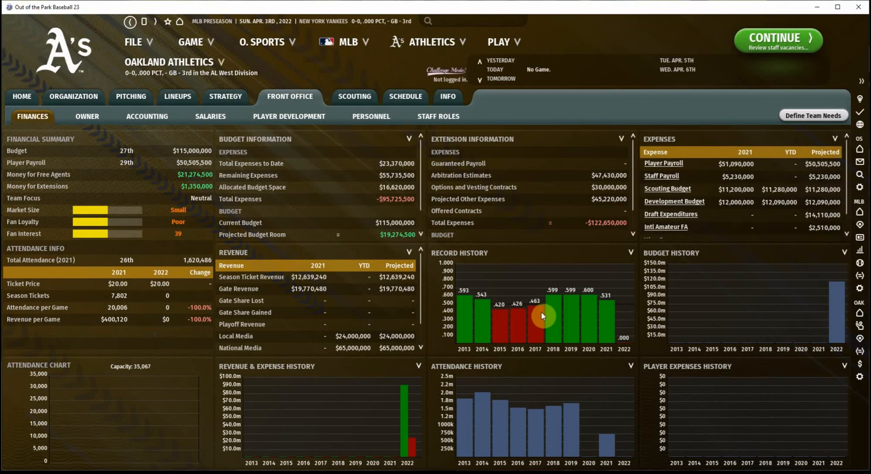
pyautogui.moveTo(573, 319)
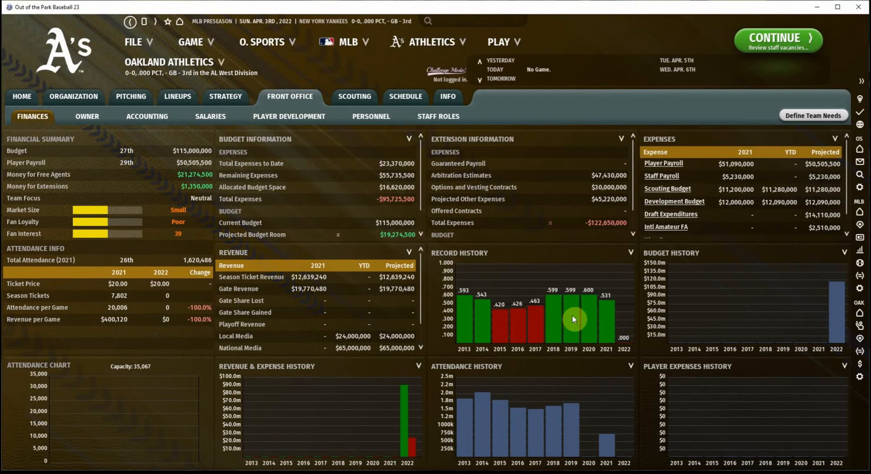
pyautogui.moveTo(314, 105)
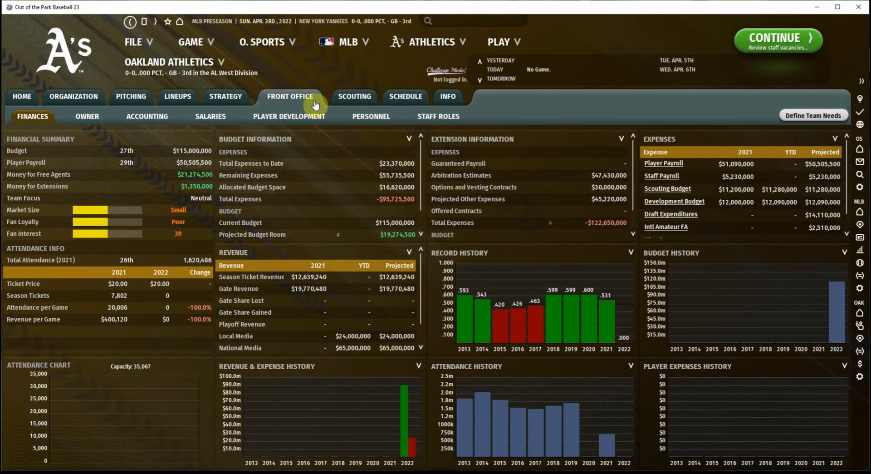
pyautogui.moveTo(309, 73)
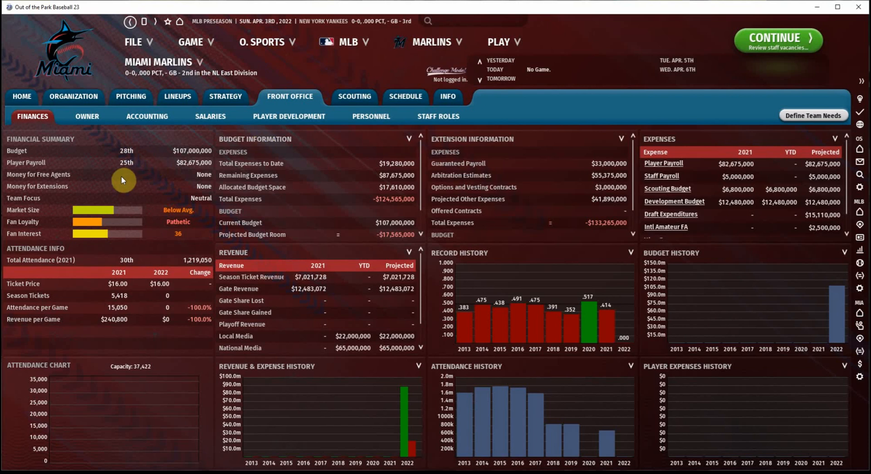
pyautogui.moveTo(125, 257)
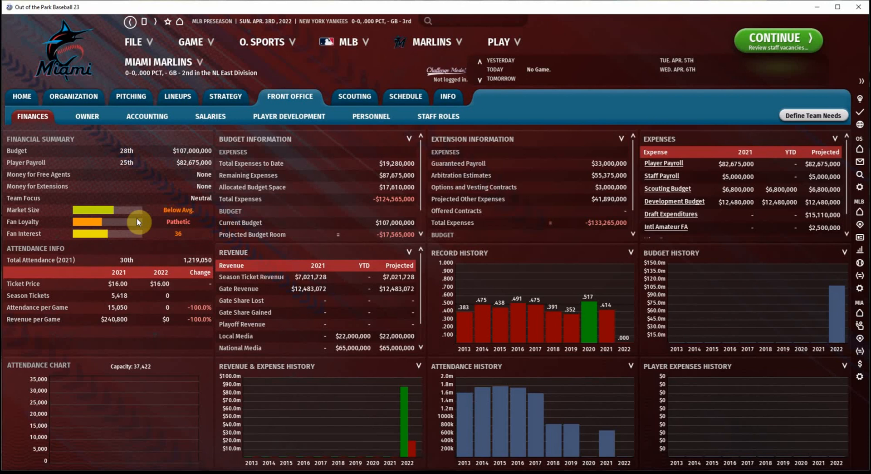
# View the Marlins' prospect depth chart, then return to their finances overview
pyautogui.click(288, 116)
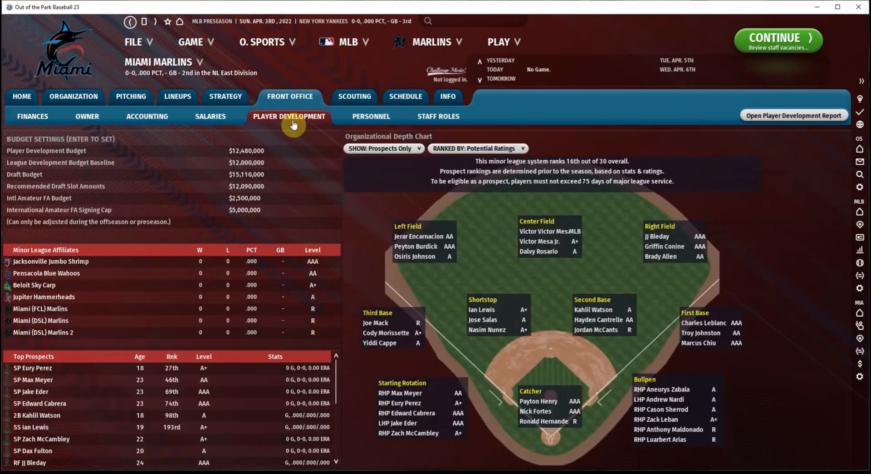
pyautogui.moveTo(584, 170)
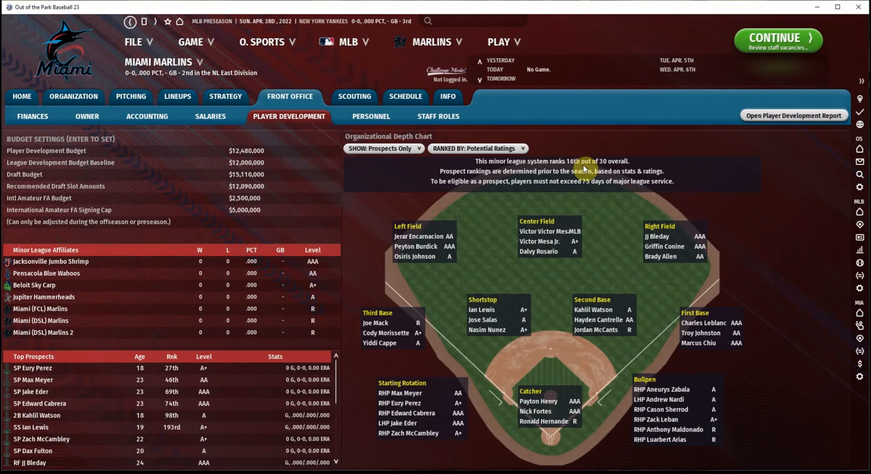
pyautogui.click(33, 116)
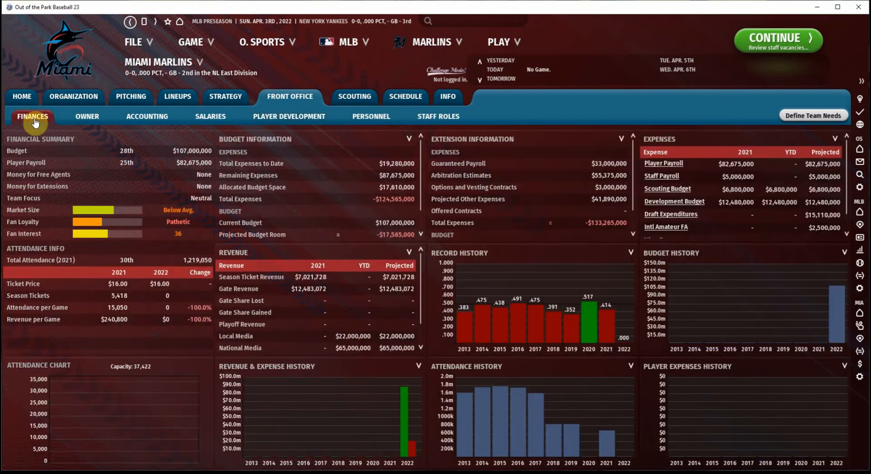
pyautogui.moveTo(98, 189)
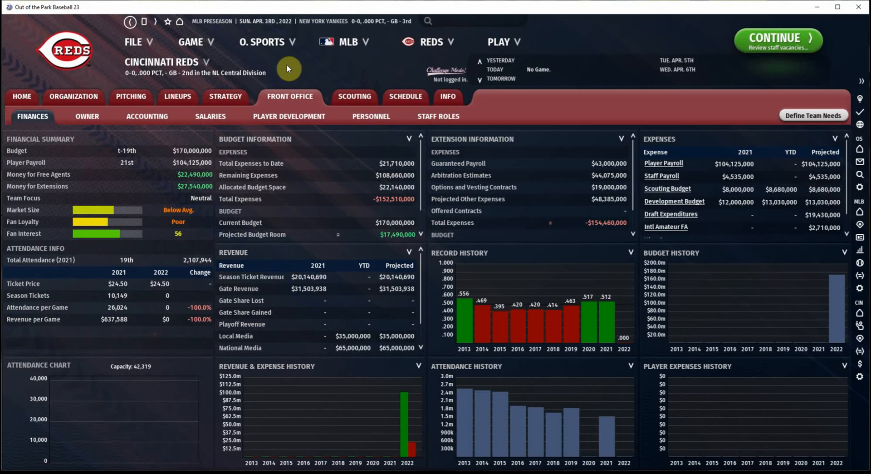
pyautogui.moveTo(267, 153)
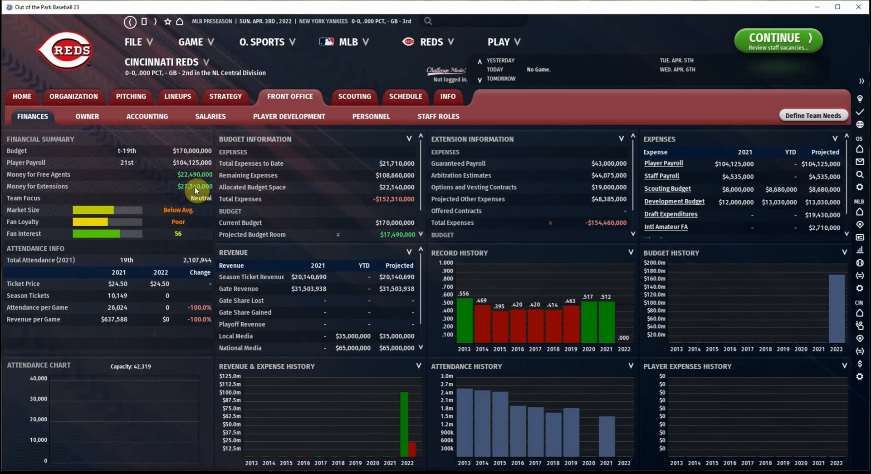
pyautogui.moveTo(145, 218)
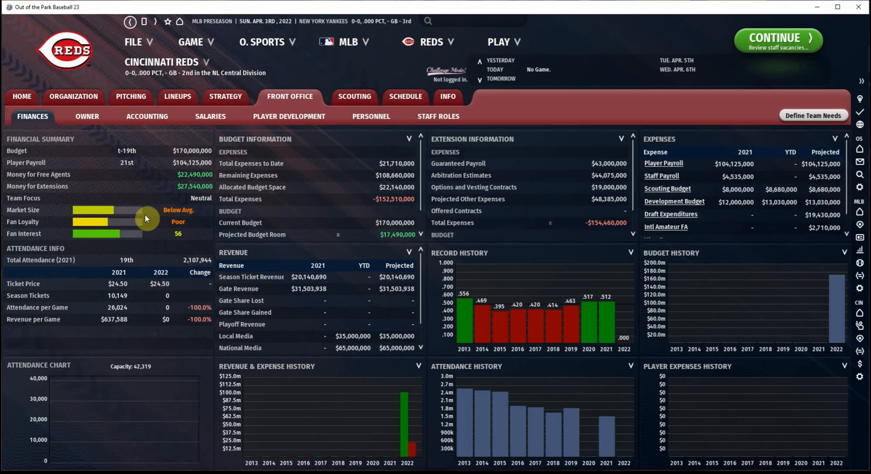
pyautogui.moveTo(99, 218)
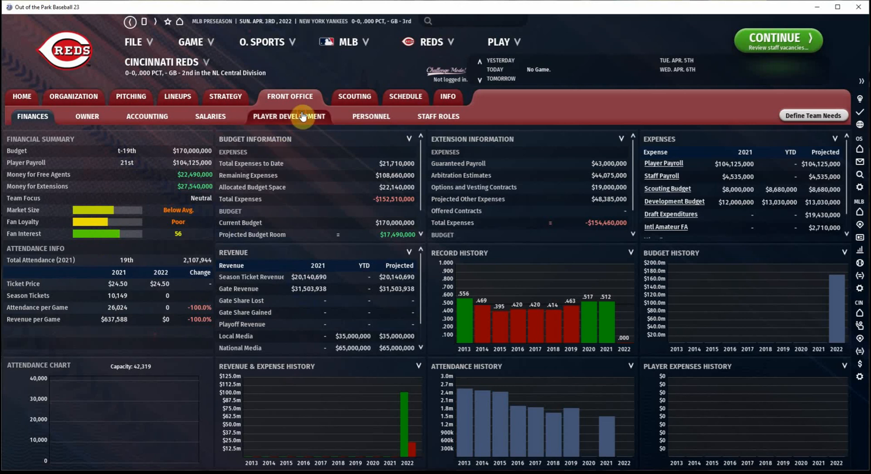
# Open the Reds' Player Development page with prospect depth chart and minor league affiliates
pyautogui.click(289, 117)
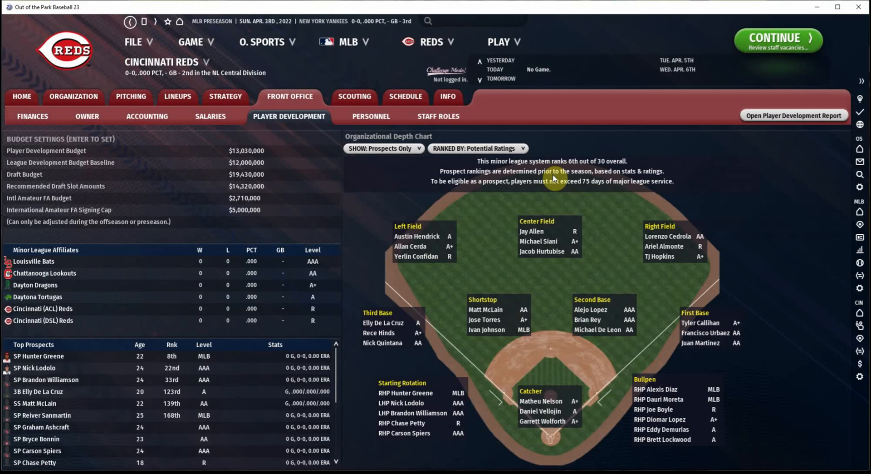
pyautogui.moveTo(564, 184)
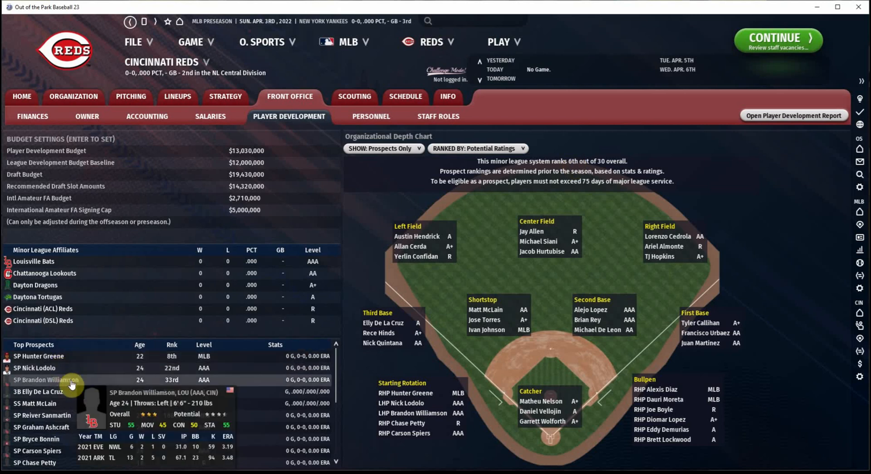
pyautogui.moveTo(160, 358)
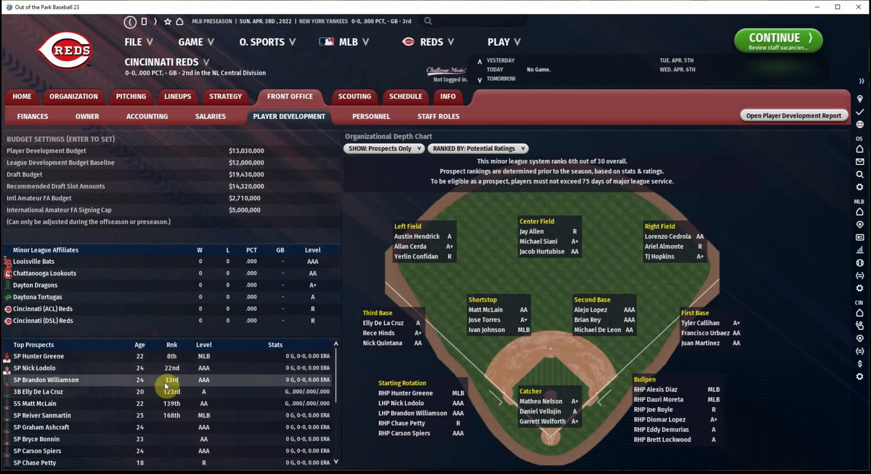
pyautogui.moveTo(371, 196)
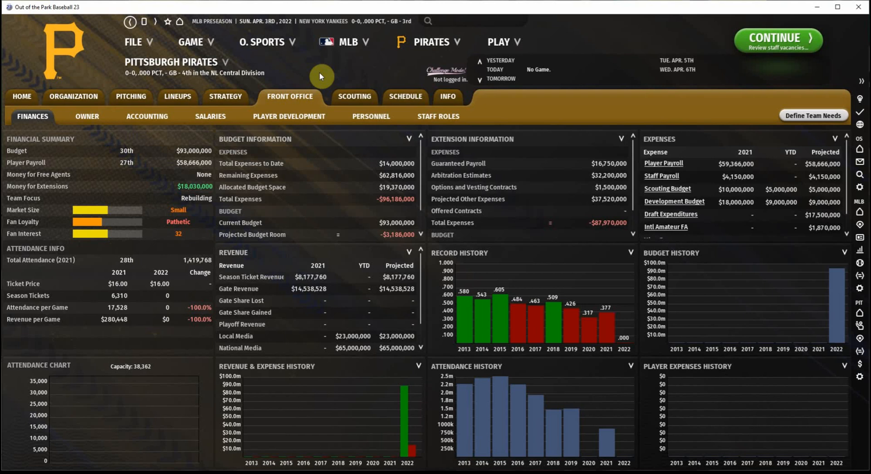
pyautogui.moveTo(354, 97)
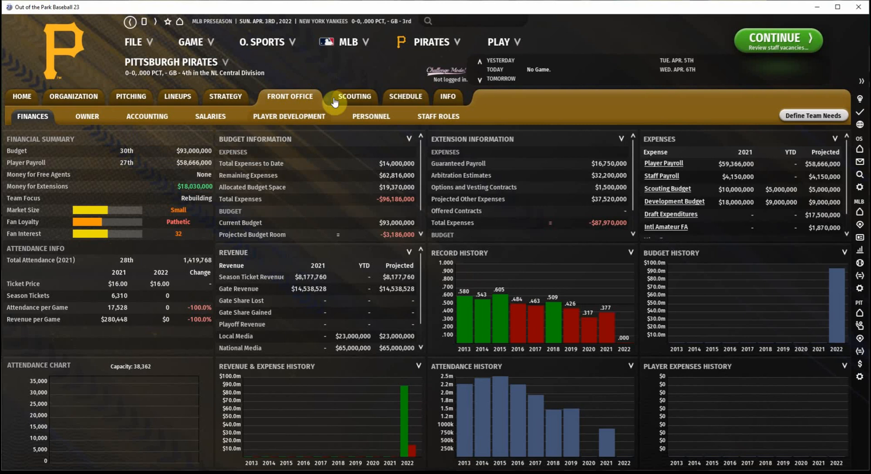
pyautogui.moveTo(164, 166)
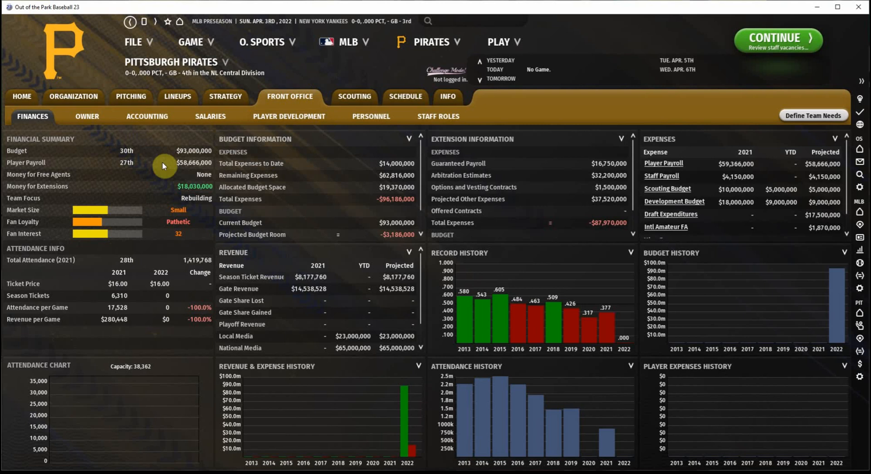
pyautogui.moveTo(122, 216)
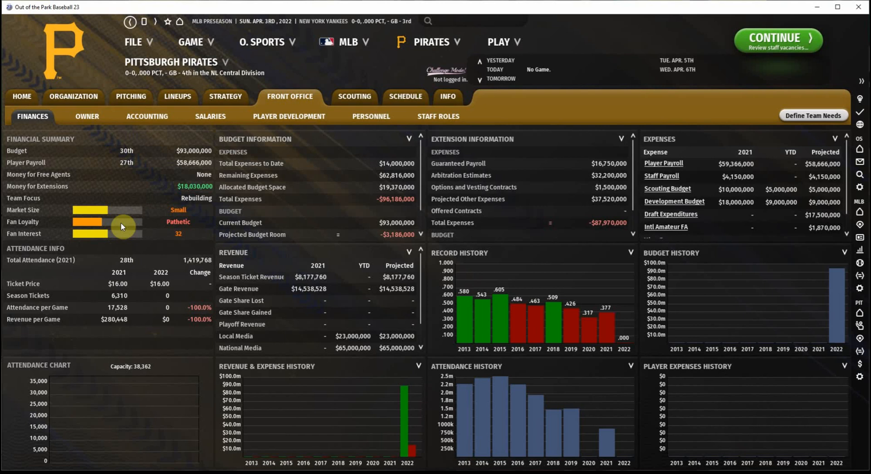
pyautogui.moveTo(143, 236)
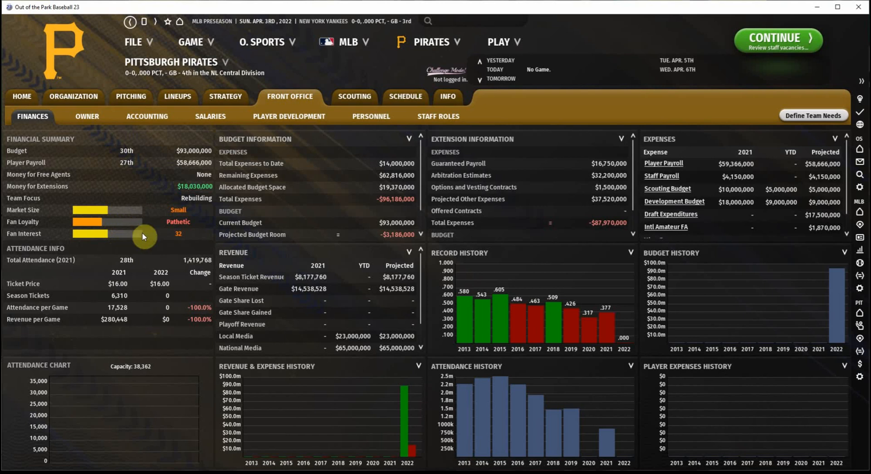
pyautogui.moveTo(289, 117)
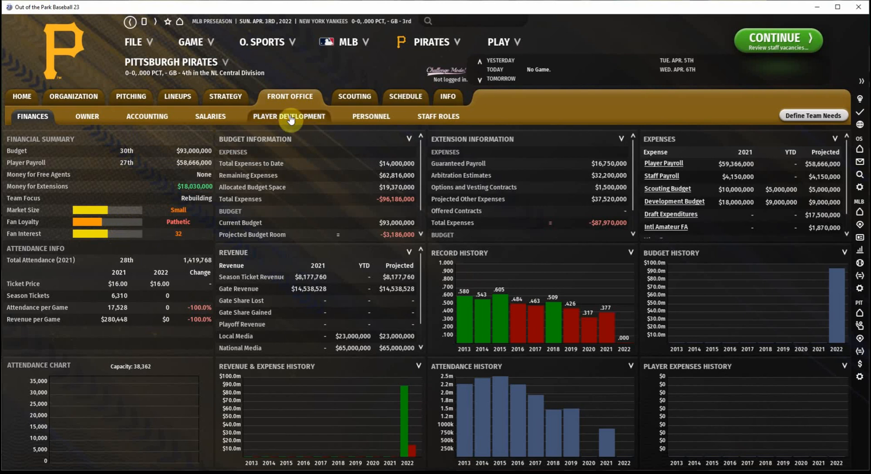
# Open the Pirates' Player Development overview with prospect depth chart and minor league affiliates
pyautogui.click(289, 116)
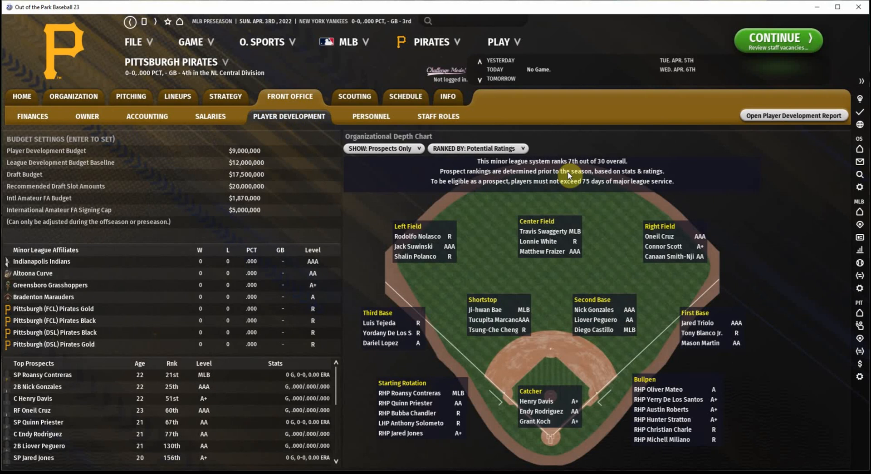
pyautogui.moveTo(269, 183)
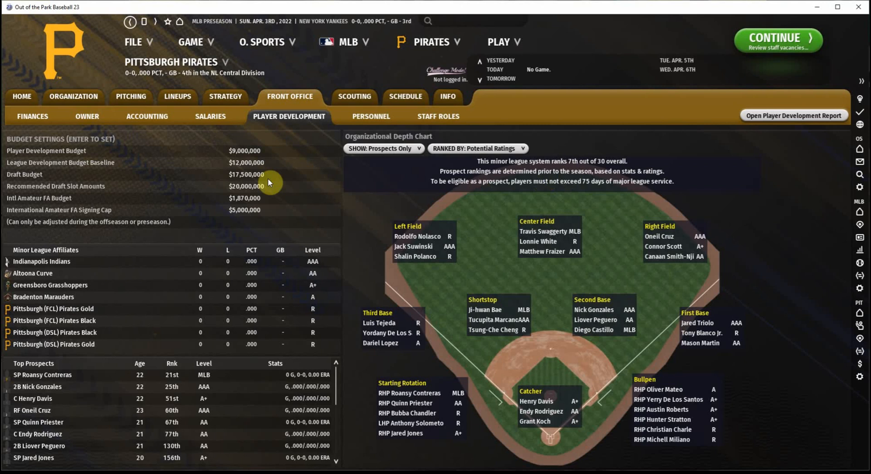
# View the Pirates' owner profile: a penny-pincher expecting a winning record
pyautogui.click(87, 116)
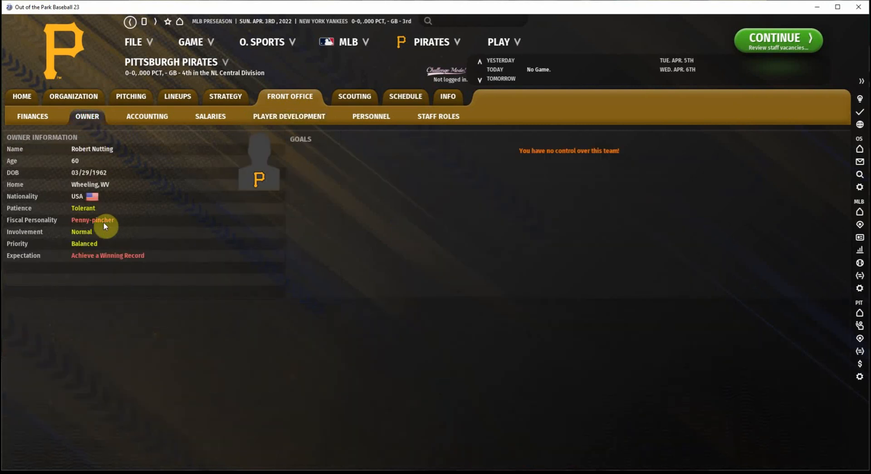
pyautogui.moveTo(97, 147)
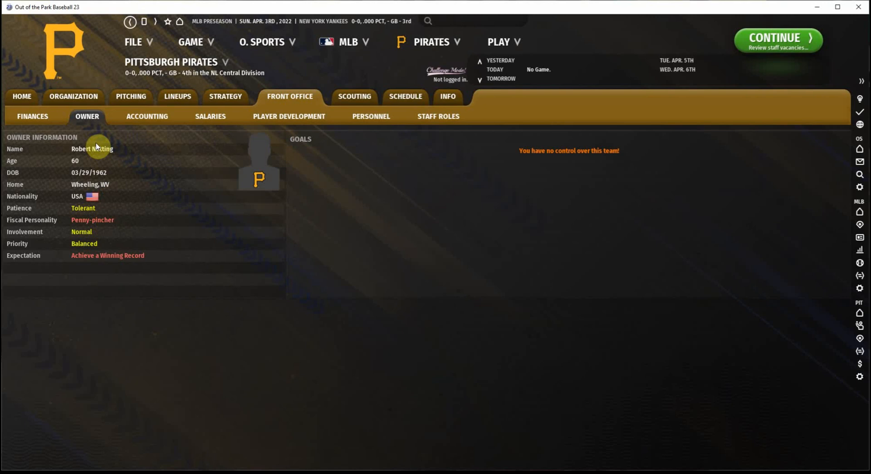
# Return to the Pittsburgh Pirates' Front Office finances overview
pyautogui.click(32, 116)
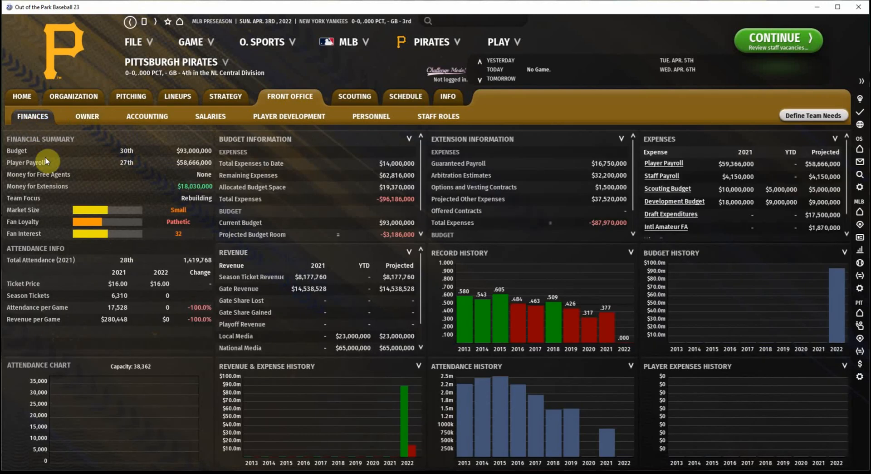
pyautogui.moveTo(94, 167)
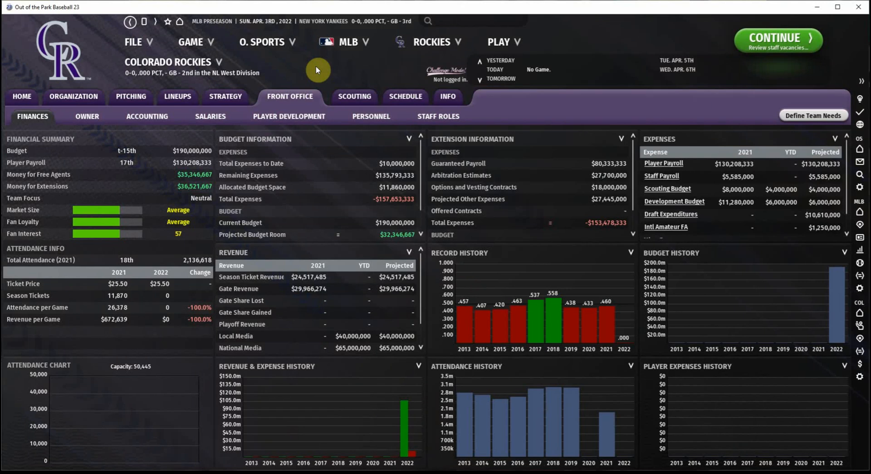
pyautogui.moveTo(189, 166)
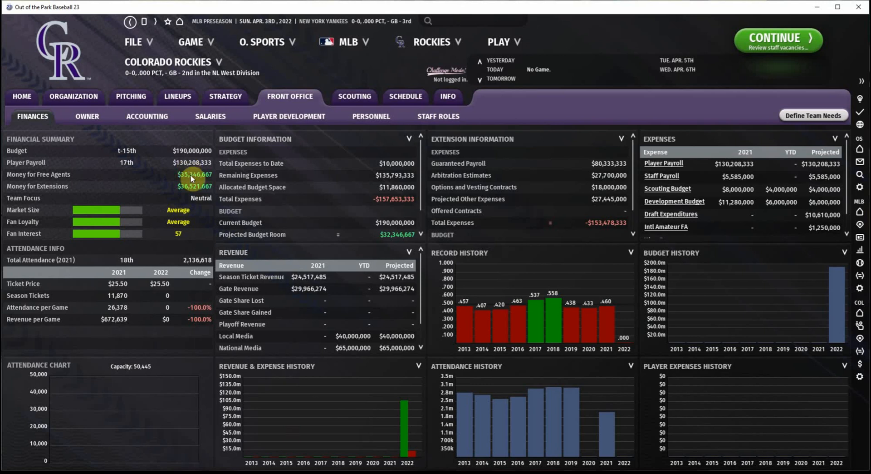
# Check the Rockies' multi-year salary commitments, then return to their finances overview
pyautogui.click(210, 117)
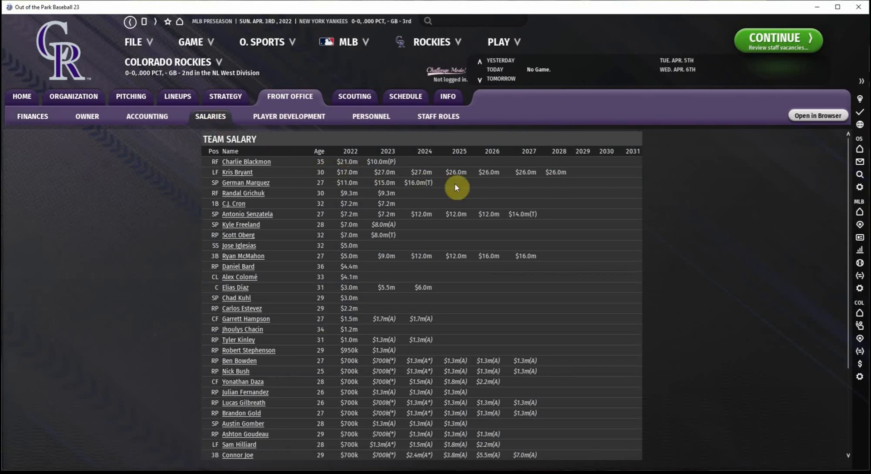
pyautogui.click(32, 116)
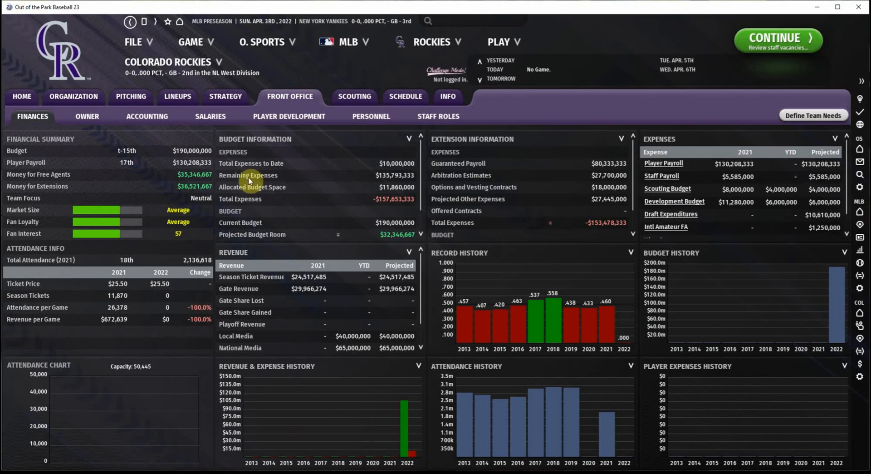
pyautogui.click(288, 116)
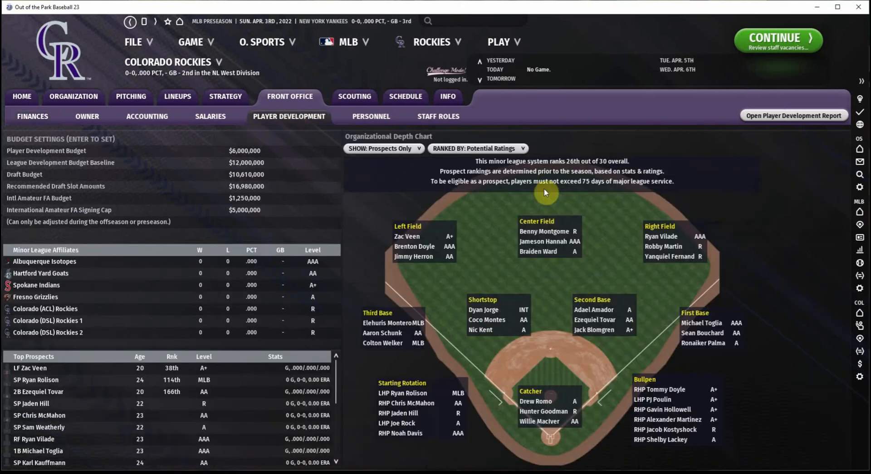
pyautogui.moveTo(577, 180)
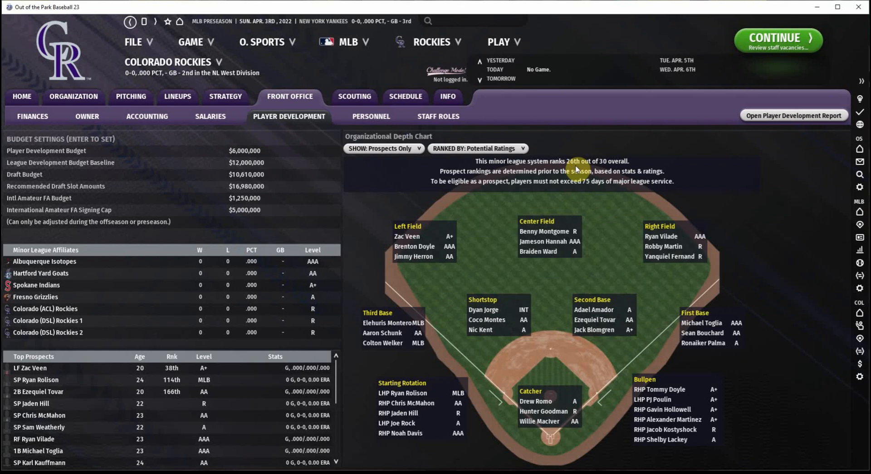
pyautogui.moveTo(79, 107)
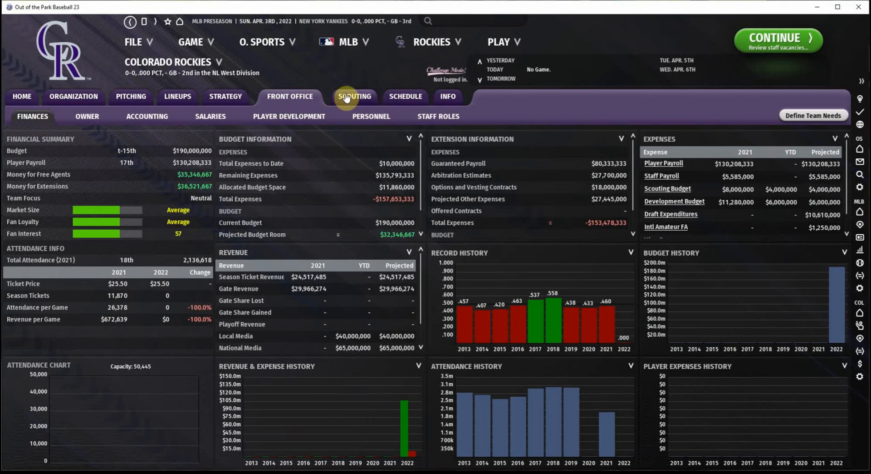
pyautogui.moveTo(355, 78)
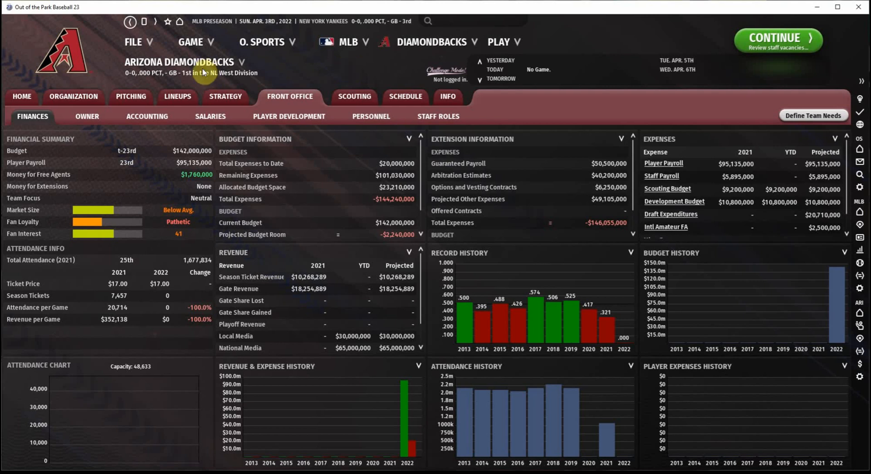
pyautogui.moveTo(195, 169)
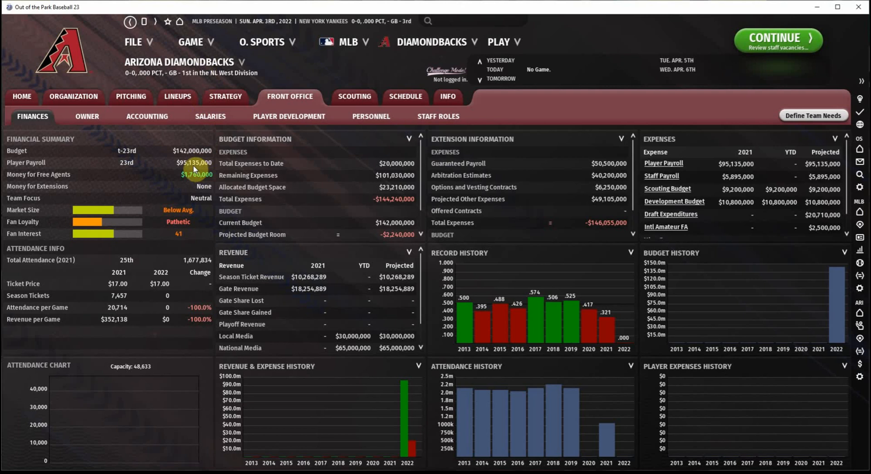
pyautogui.moveTo(201, 187)
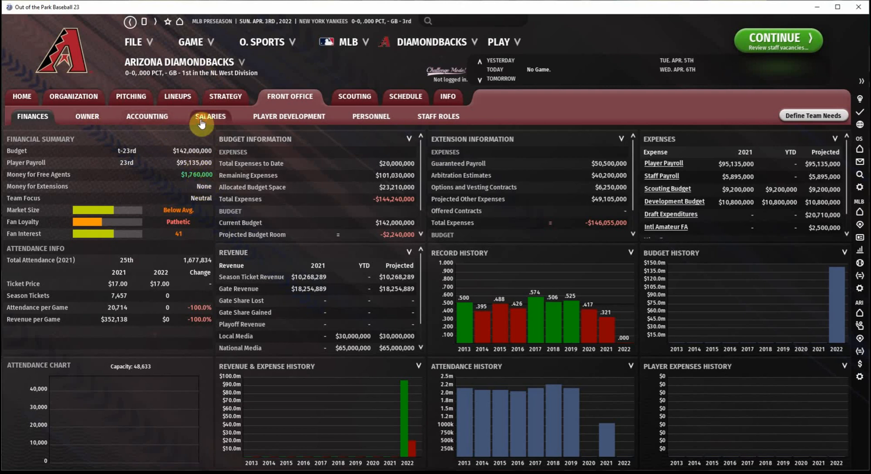
# Review Diamondbacks' salary commitments and finances, then open their prospect depth chart and affiliates
pyautogui.click(210, 116)
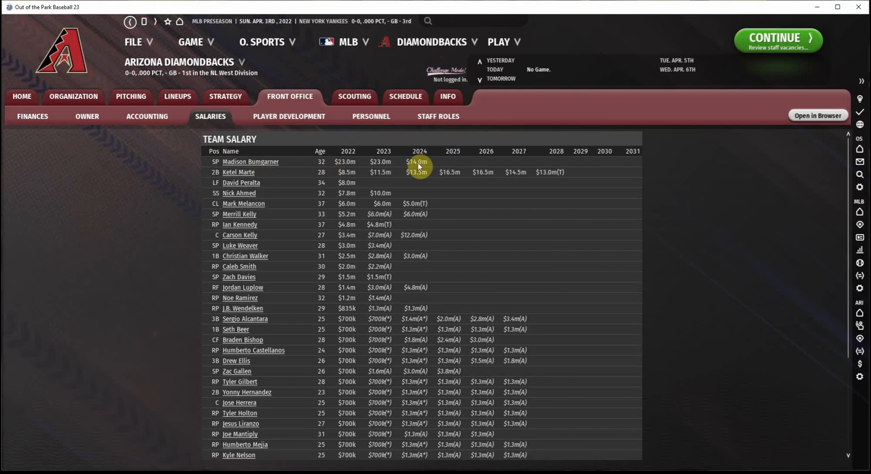
pyautogui.click(32, 116)
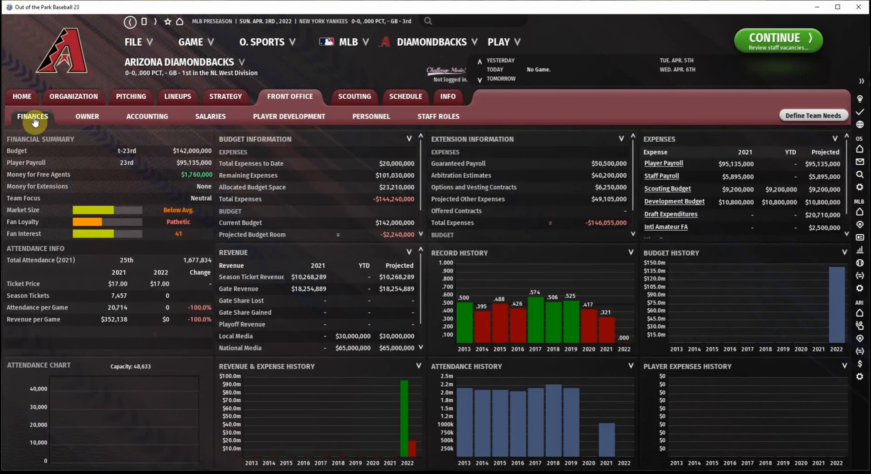
pyautogui.moveTo(126, 215)
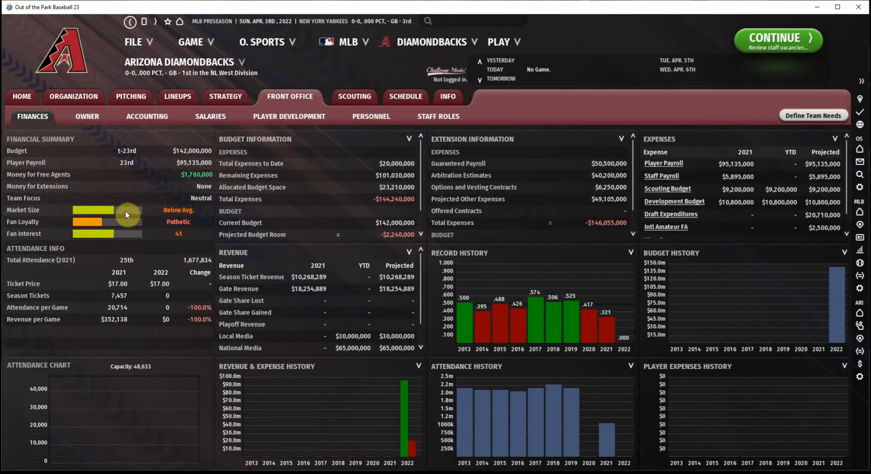
pyautogui.moveTo(52, 237)
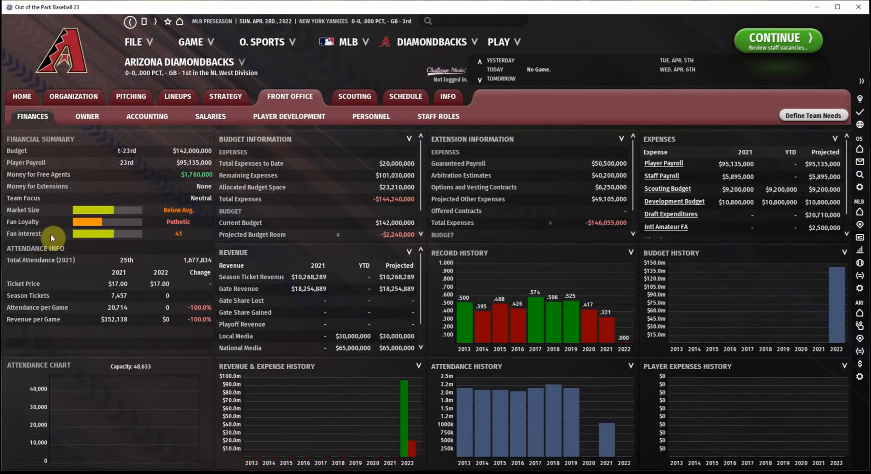
pyautogui.moveTo(109, 247)
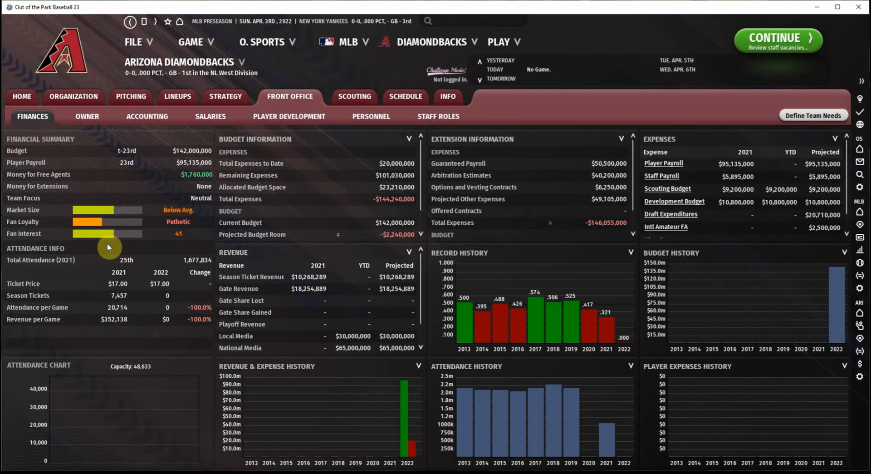
pyautogui.moveTo(371, 116)
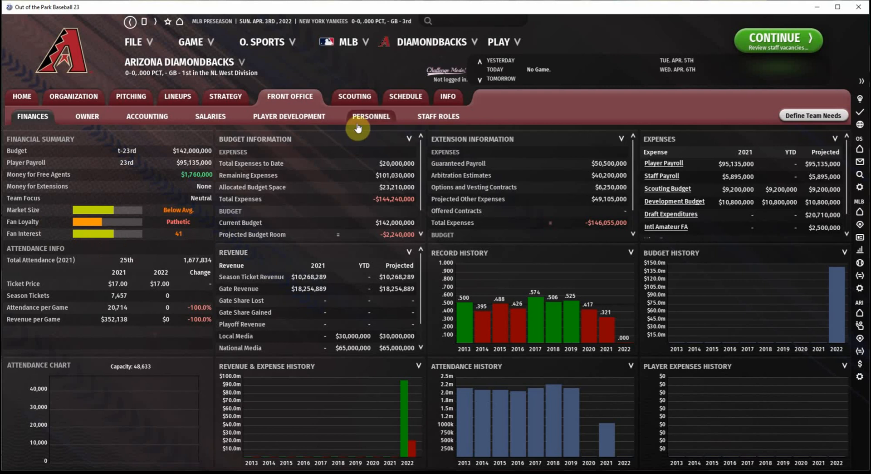
pyautogui.click(289, 116)
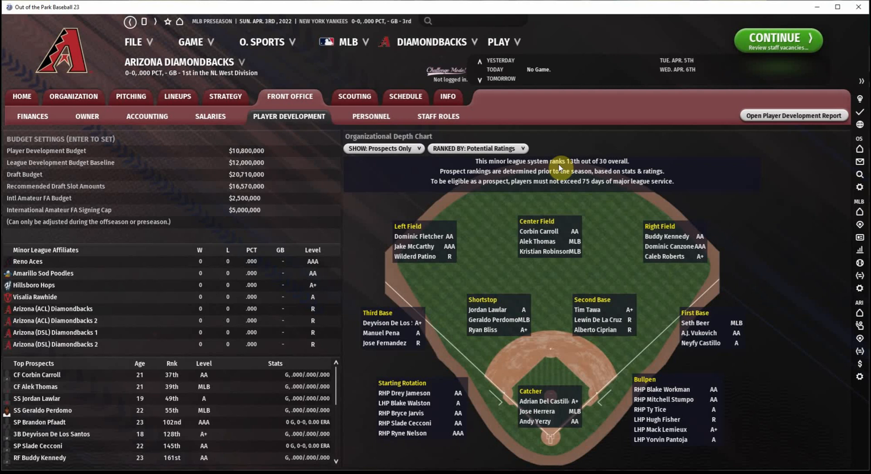
# Revisit the Diamondbacks' finances, view their owner profile, and return to finances
pyautogui.click(32, 116)
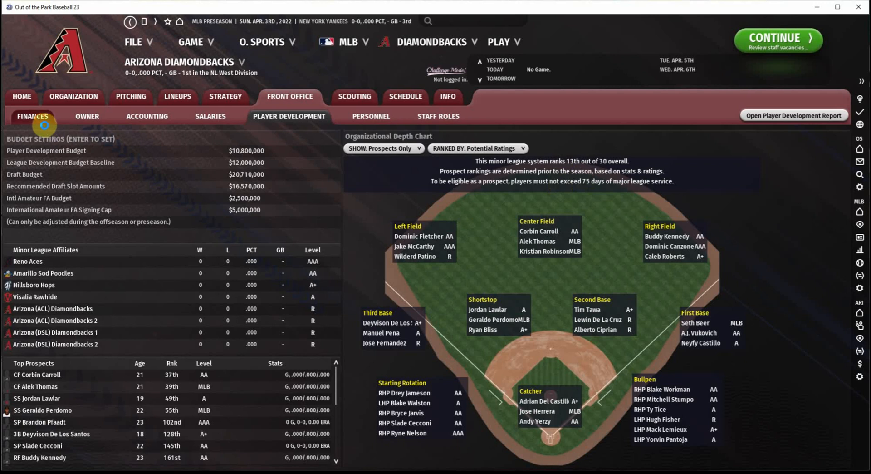
pyautogui.click(32, 116)
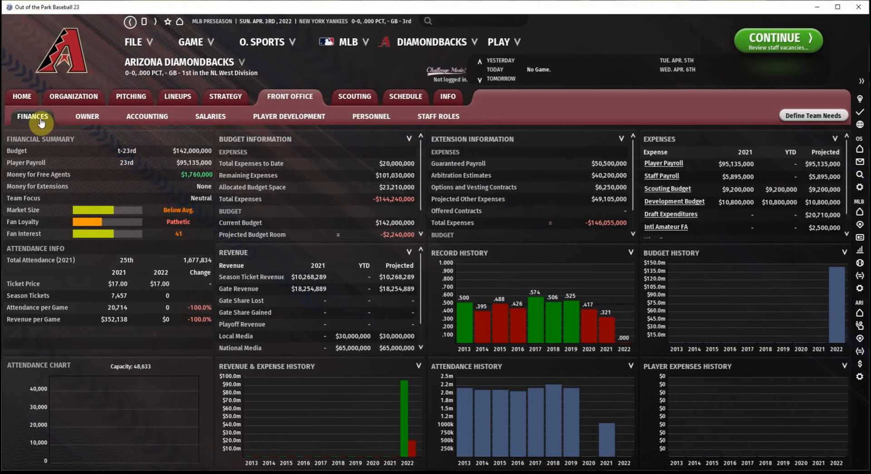
pyautogui.click(87, 116)
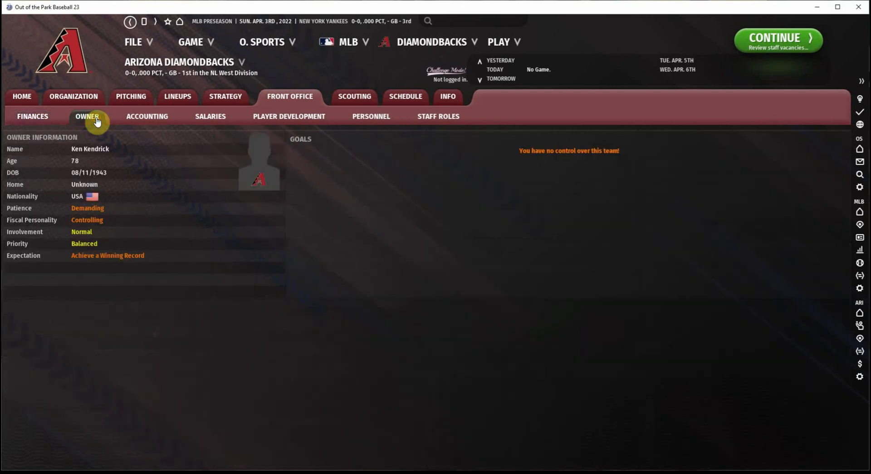
pyautogui.moveTo(107, 221)
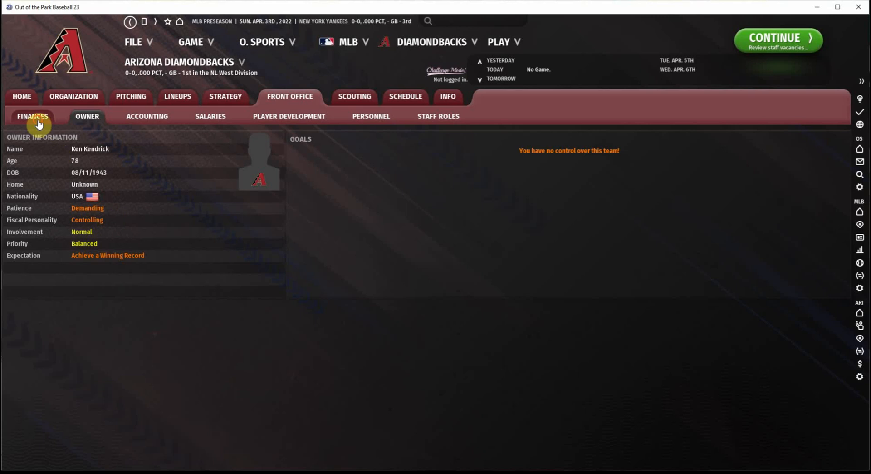
pyautogui.click(32, 116)
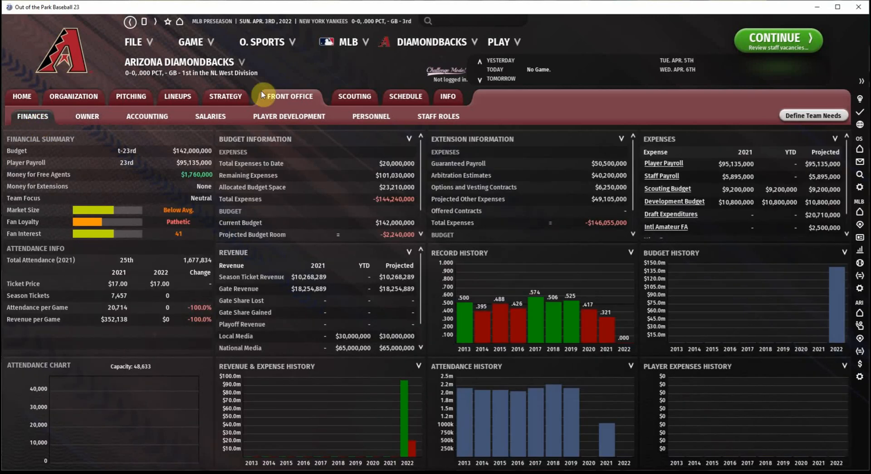
pyautogui.moveTo(364, 72)
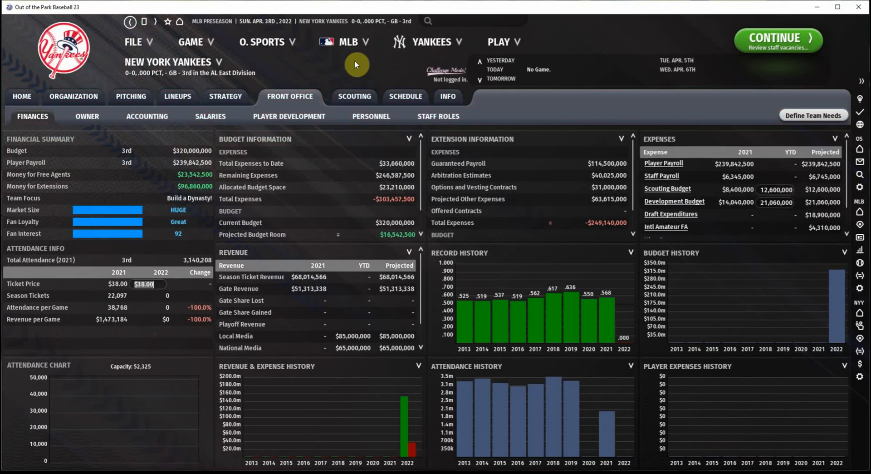
pyautogui.moveTo(356, 96)
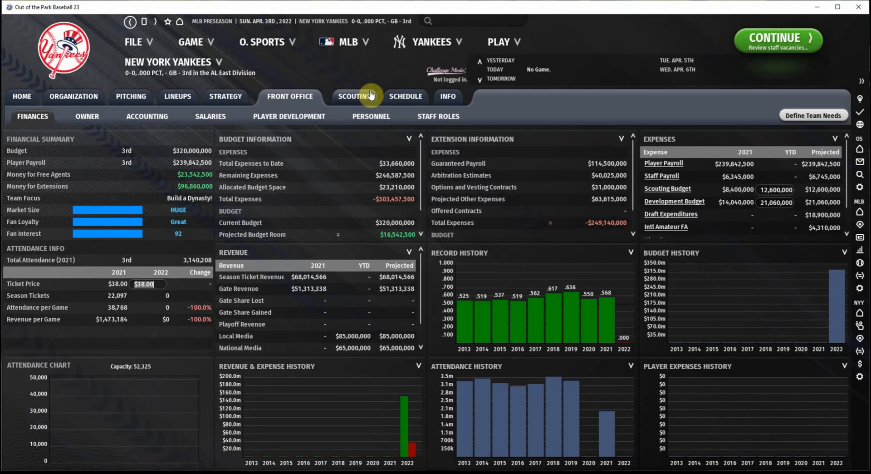
pyautogui.moveTo(101, 27)
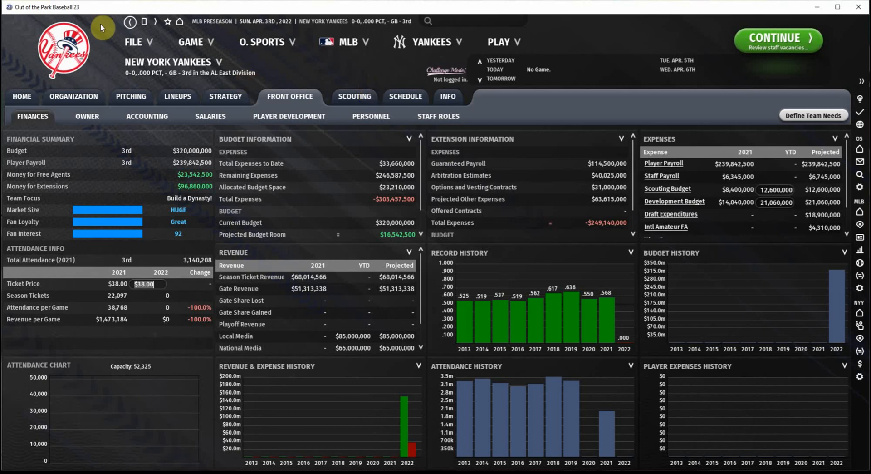
pyautogui.moveTo(84, 63)
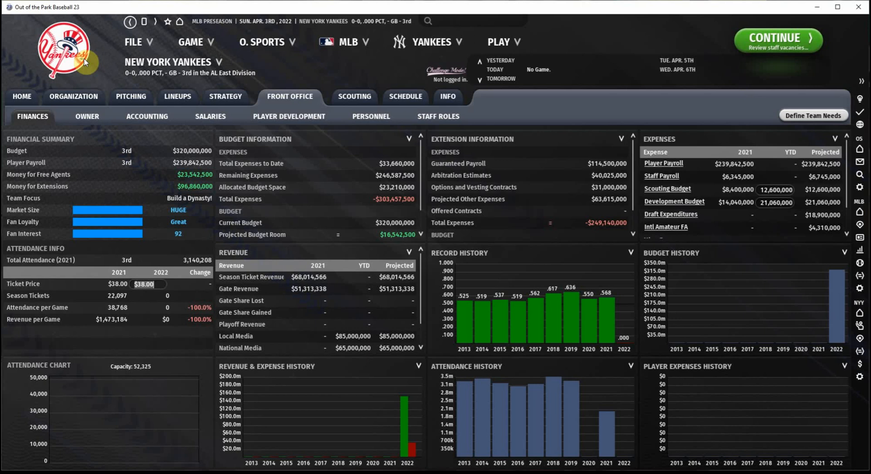
pyautogui.moveTo(146, 88)
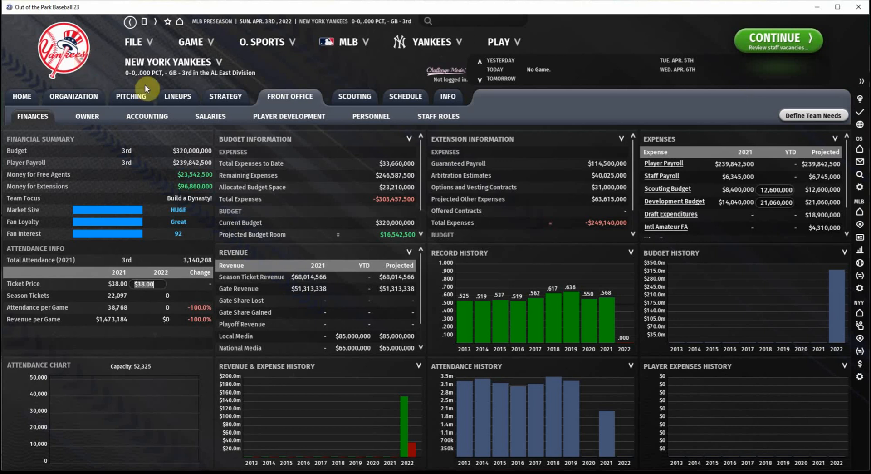
pyautogui.moveTo(63, 236)
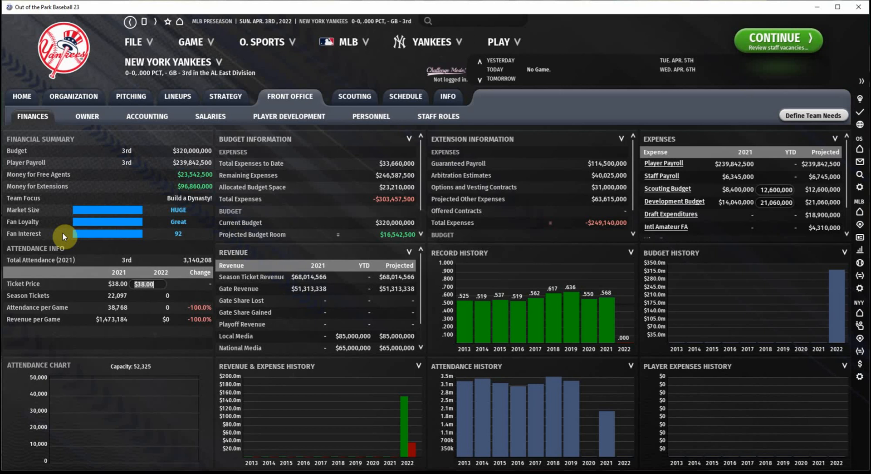
pyautogui.moveTo(327, 76)
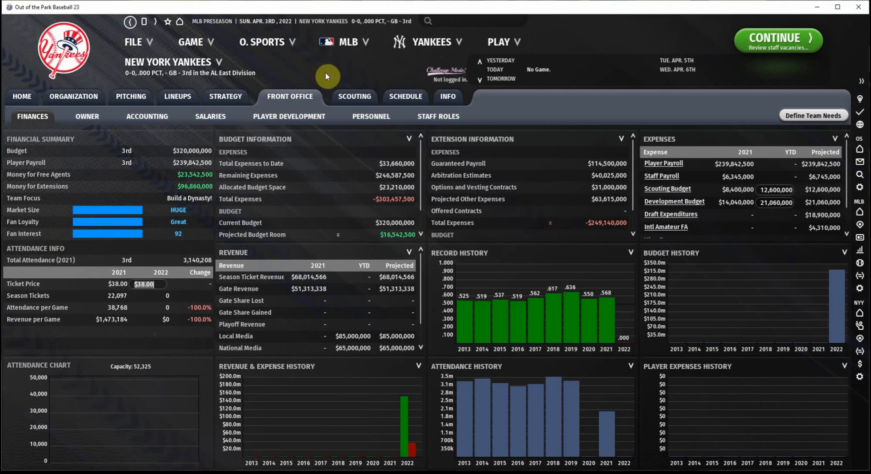